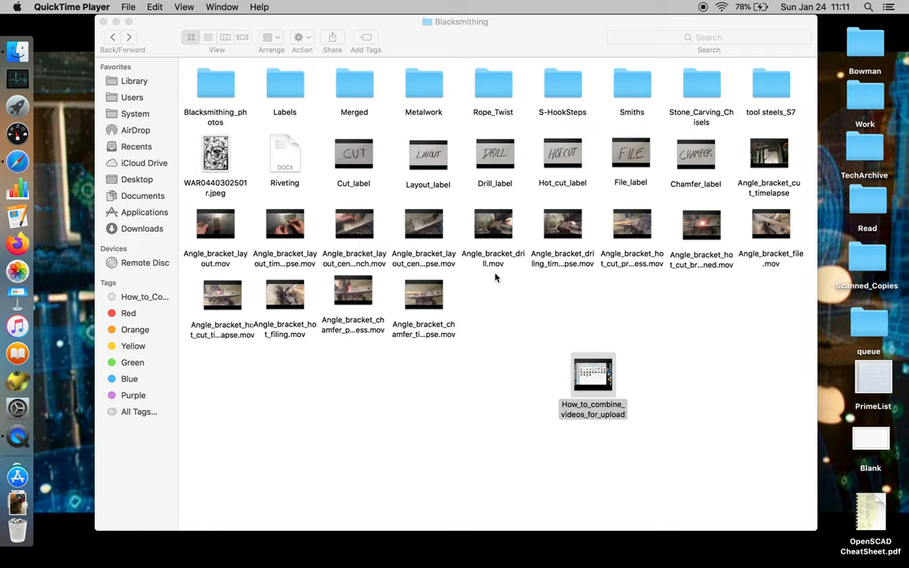
{"action": "mouse_move", "coordinate": [557, 328]}
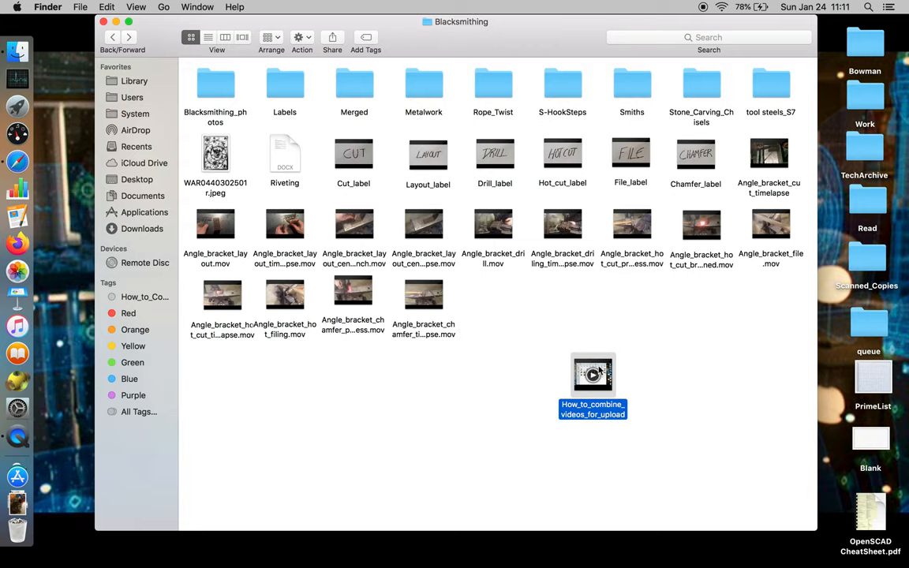
Bring Finder's Blacksmithing folder with the How_to_combine_videos_for_upload file to the front.
{"action": "left_click_drag", "start_coordinate": [593, 375], "coordinate": [606, 363]}
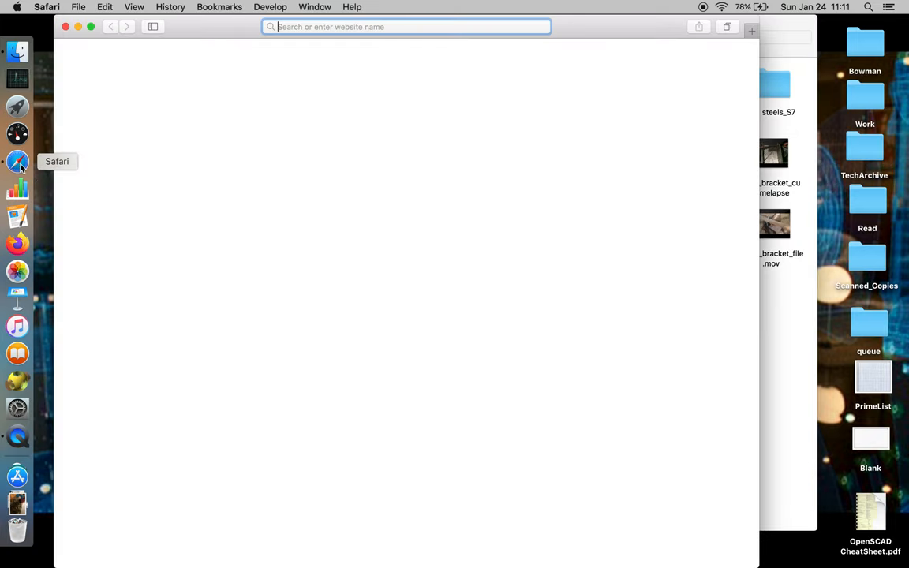
{"action": "mouse_move", "coordinate": [447, 46]}
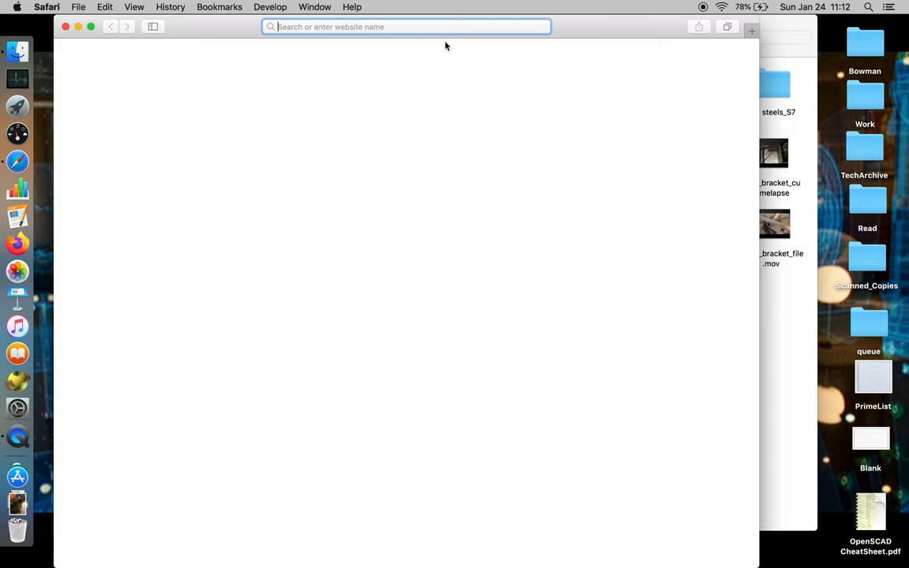
Go to youtube.com in Safari and open the signed-in Bowman channel page.
{"action": "type", "text": "https://www.youtube.com"}
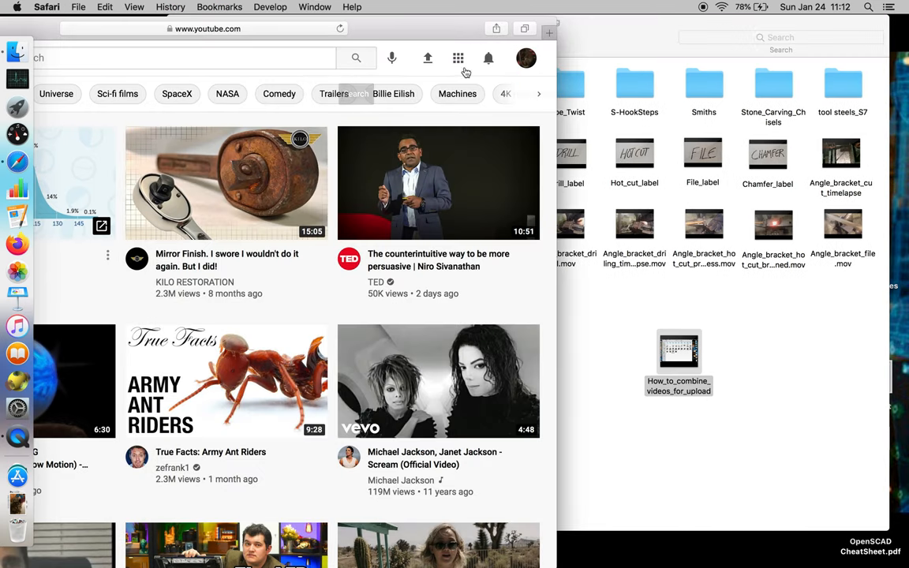
{"action": "left_click", "coordinate": [525, 57]}
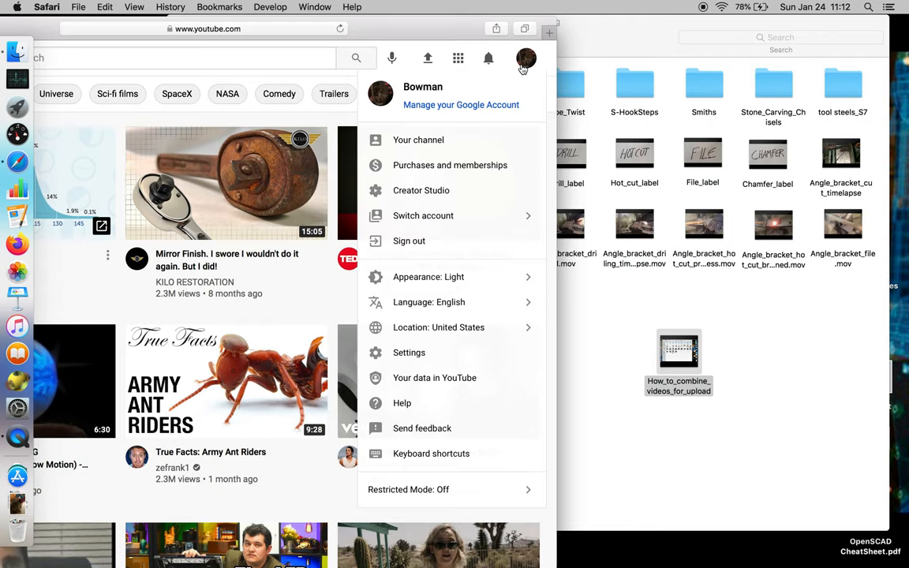
{"action": "left_click", "coordinate": [419, 139]}
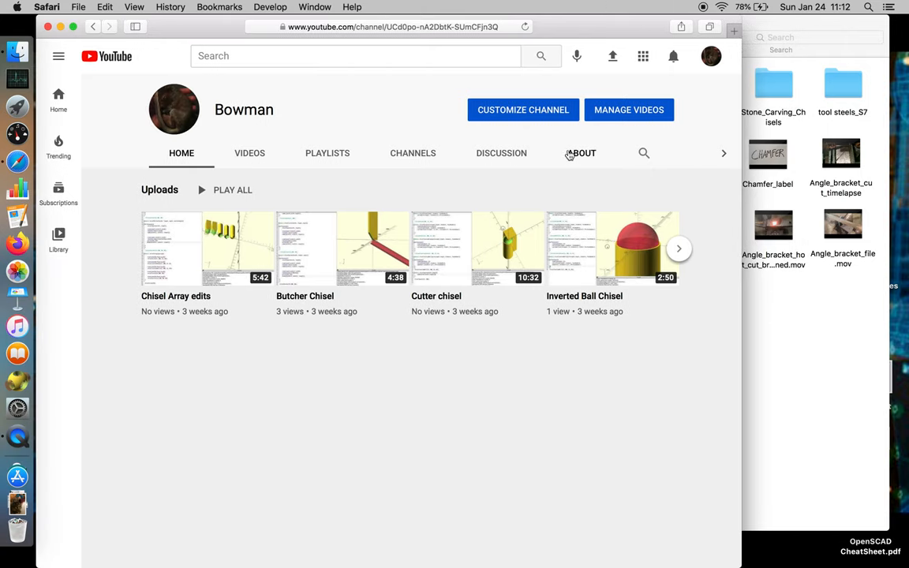
{"action": "mouse_move", "coordinate": [614, 56]}
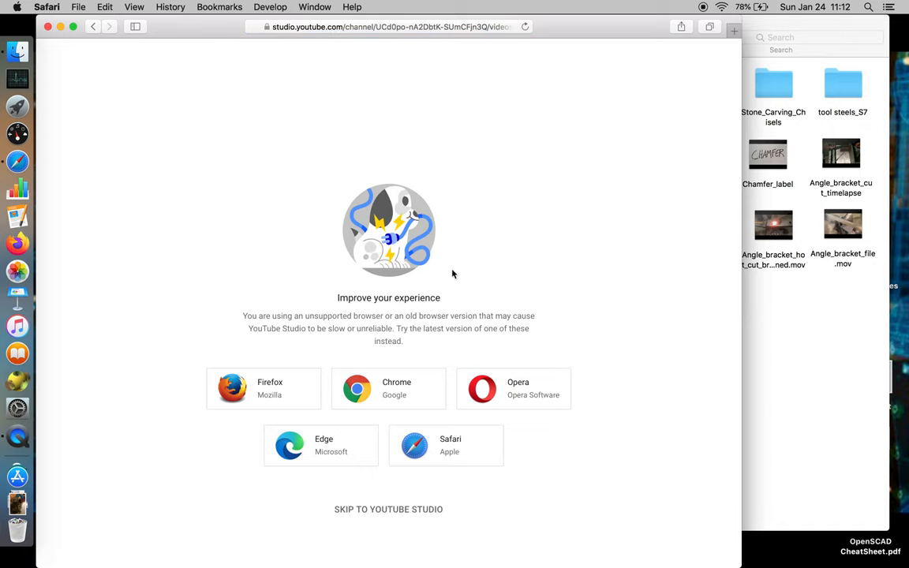
{"action": "mouse_move", "coordinate": [362, 363]}
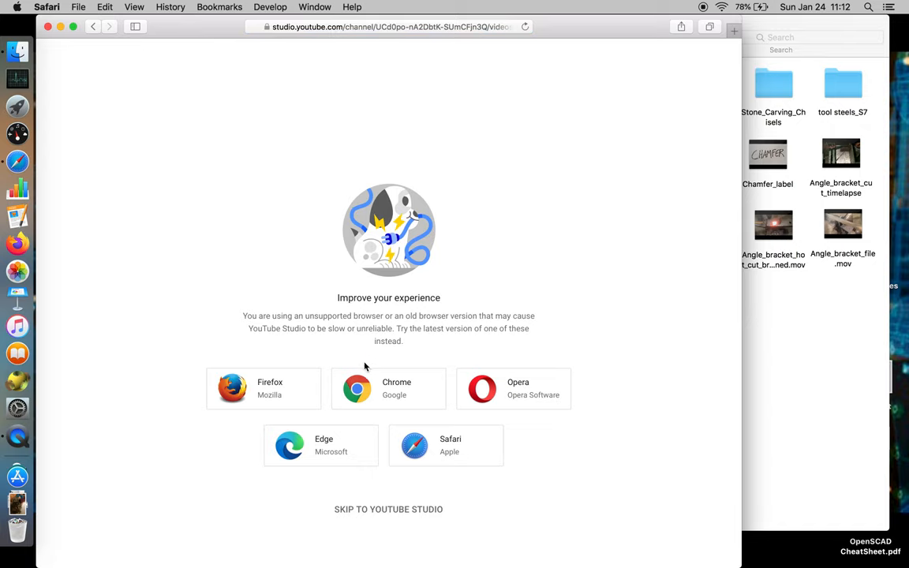
{"action": "mouse_move", "coordinate": [410, 453]}
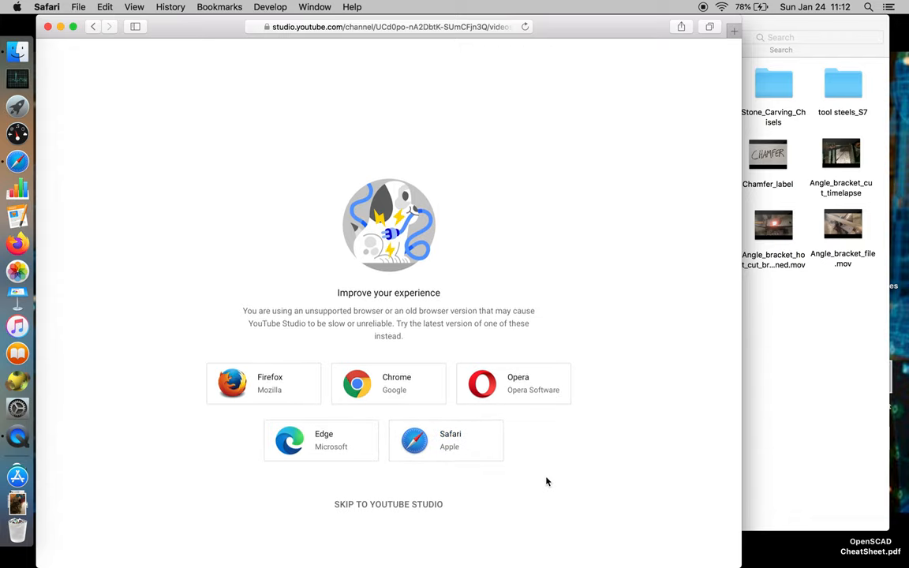
{"action": "mouse_move", "coordinate": [422, 513]}
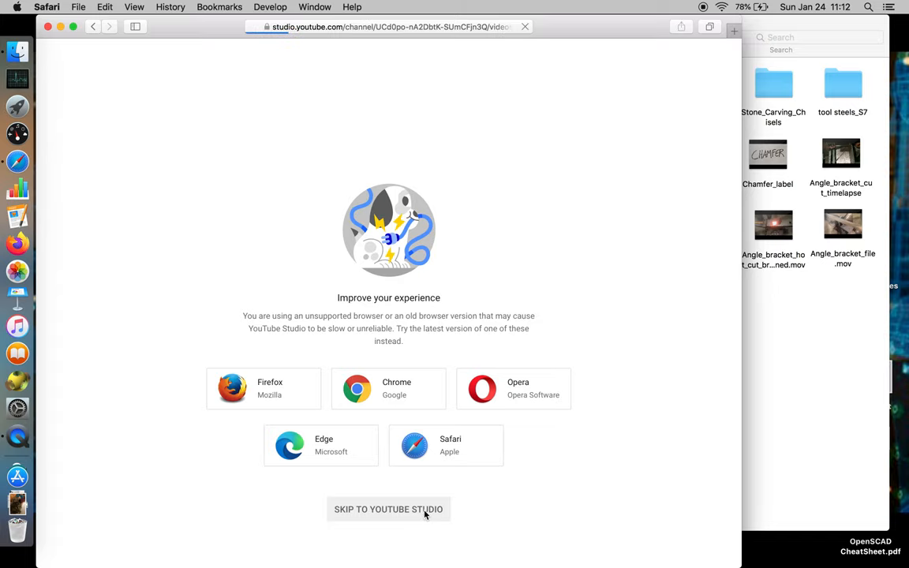
Skip the browser warning into YouTube Studio, dismiss Upload videos, and browse Channel content.
{"action": "left_click", "coordinate": [389, 509]}
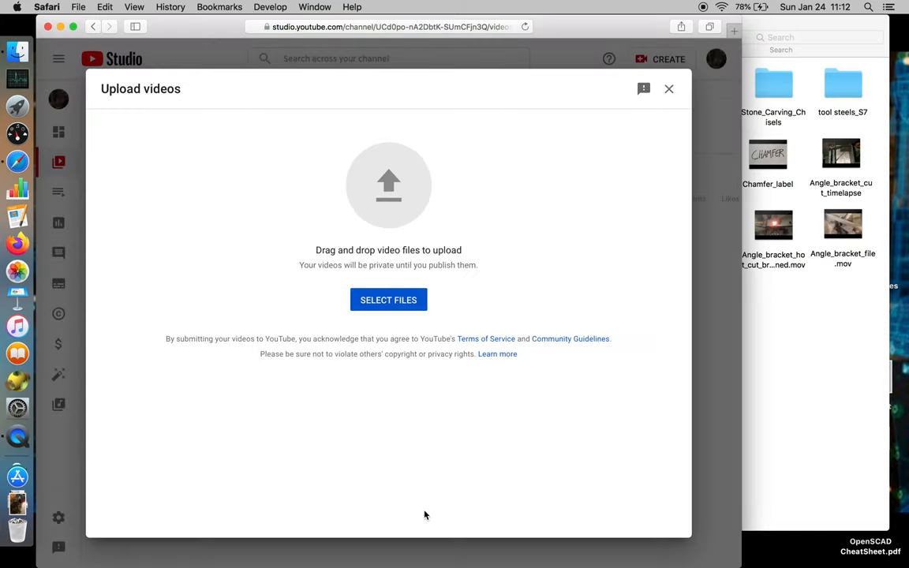
{"action": "mouse_move", "coordinate": [514, 225]}
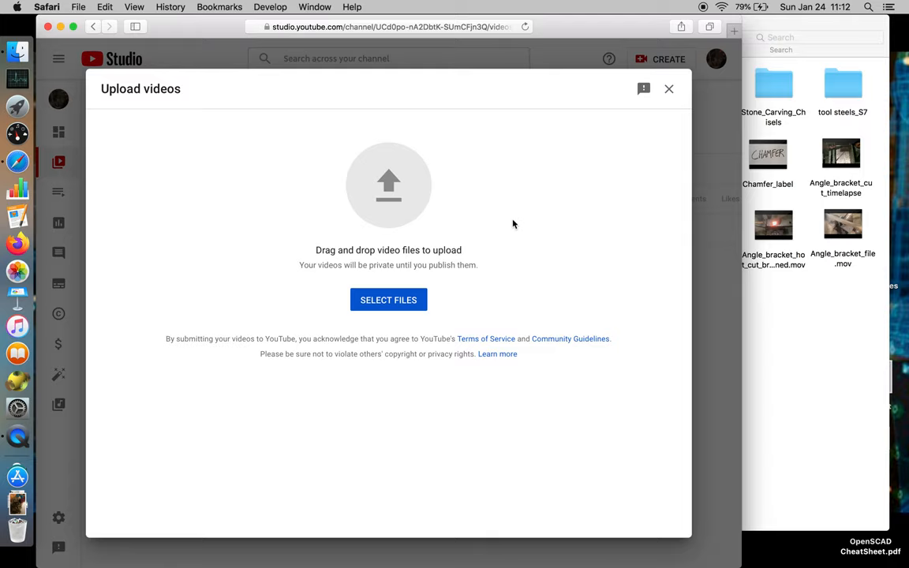
{"action": "mouse_move", "coordinate": [552, 171]}
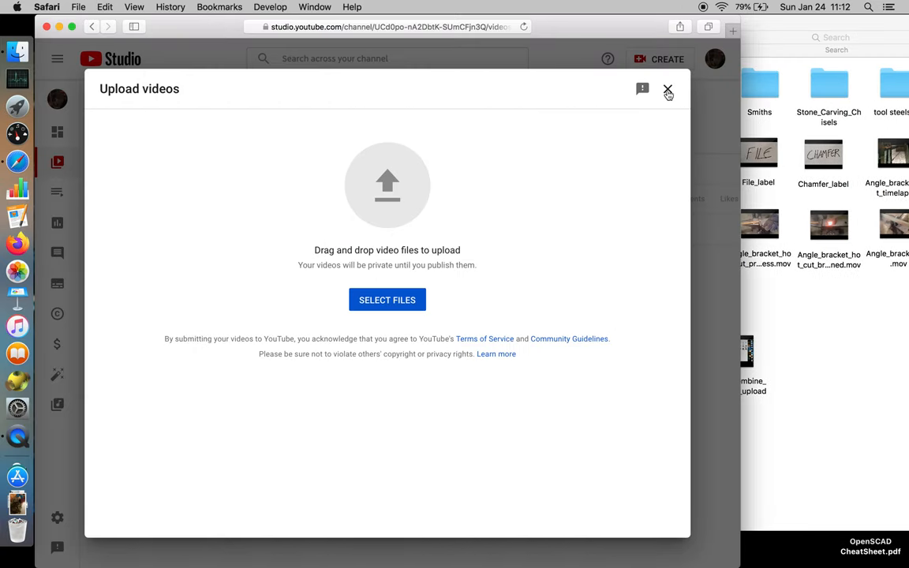
{"action": "left_click", "coordinate": [668, 91]}
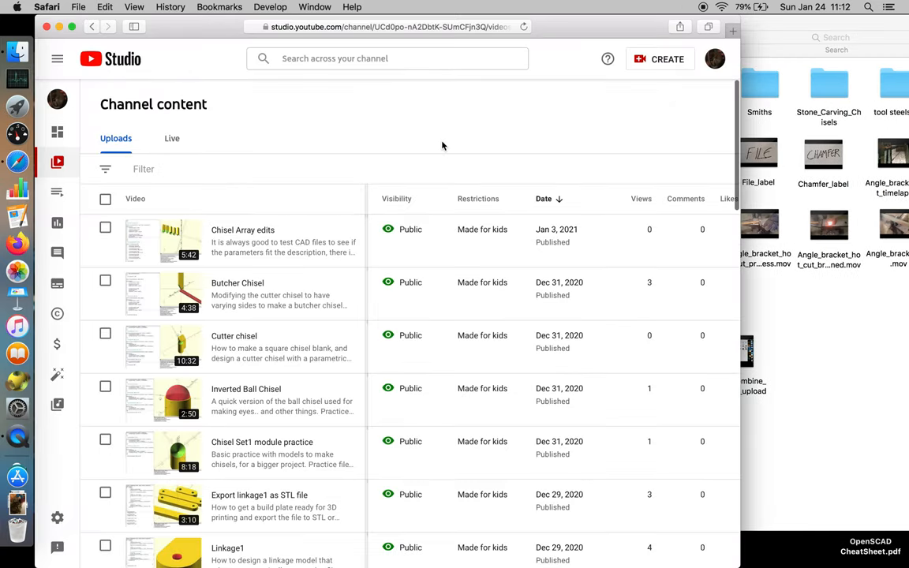
{"action": "scroll", "scroll_direction": "down", "scroll_amount": 3}
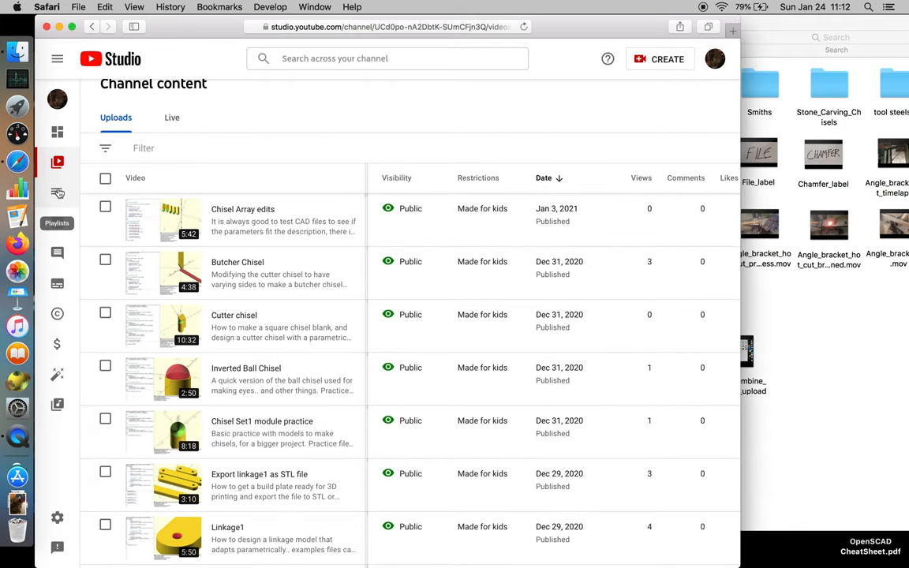
Show the Playlists page listing CAD modeling, 3D Printing and Blacksmithing.
{"action": "left_click", "coordinate": [57, 192]}
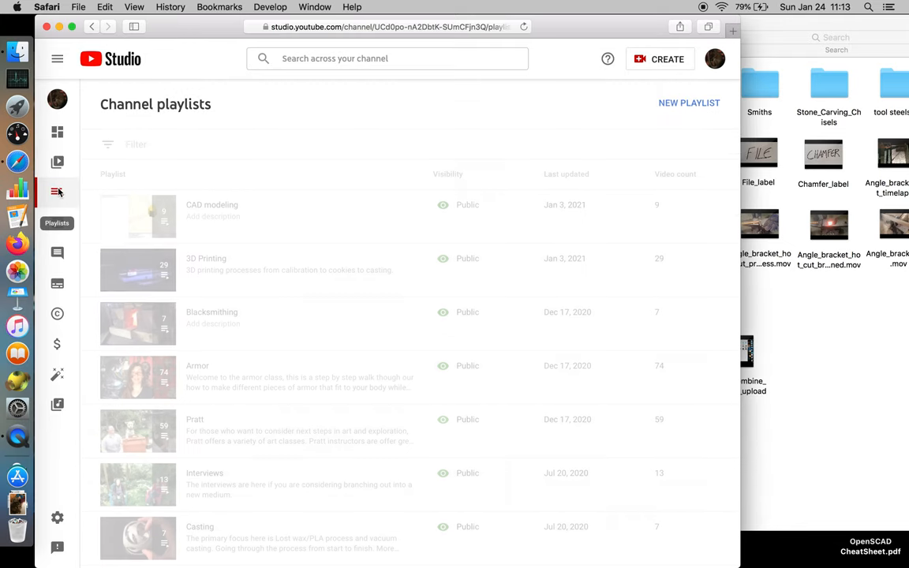
{"action": "mouse_move", "coordinate": [152, 213]}
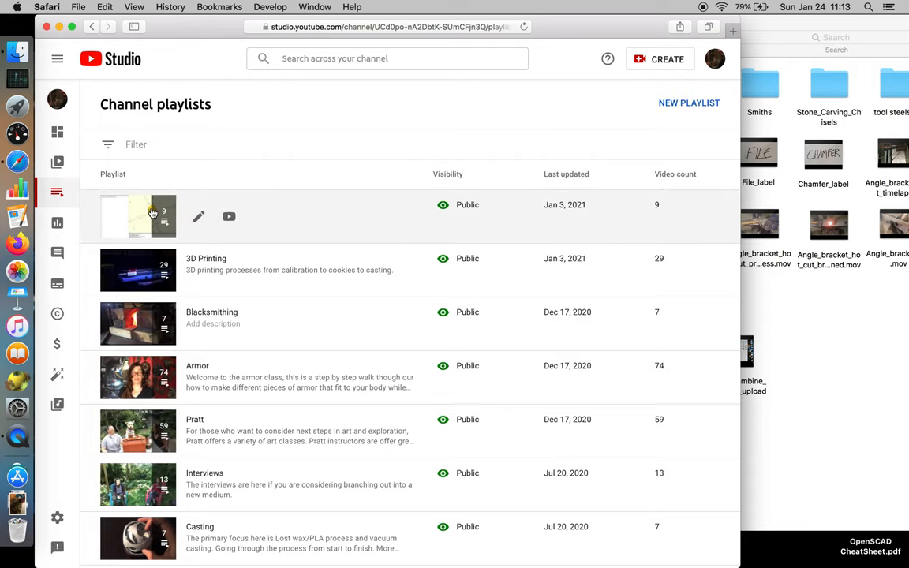
{"action": "scroll", "scroll_direction": "down", "scroll_amount": 3}
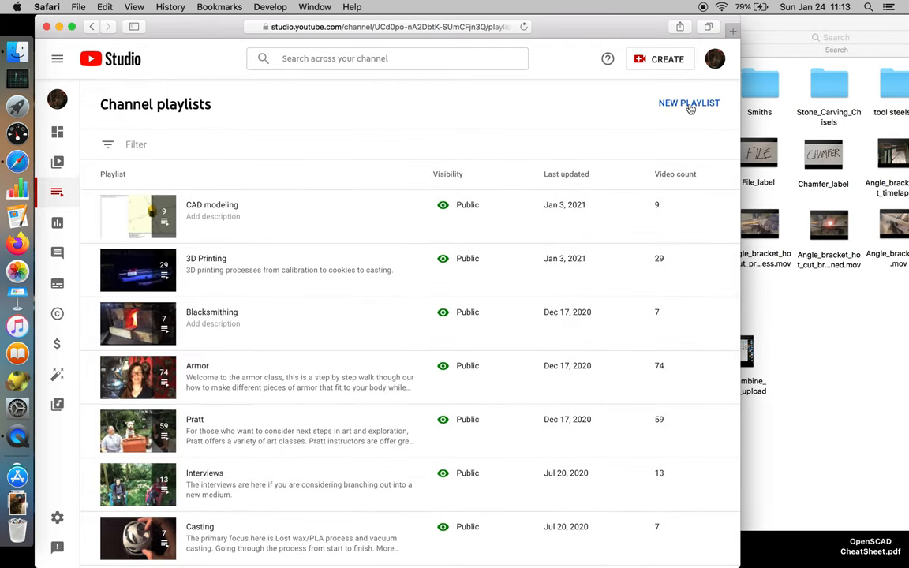
Create a new public playlist titled 'Digital archiving'.
{"action": "left_click", "coordinate": [688, 103]}
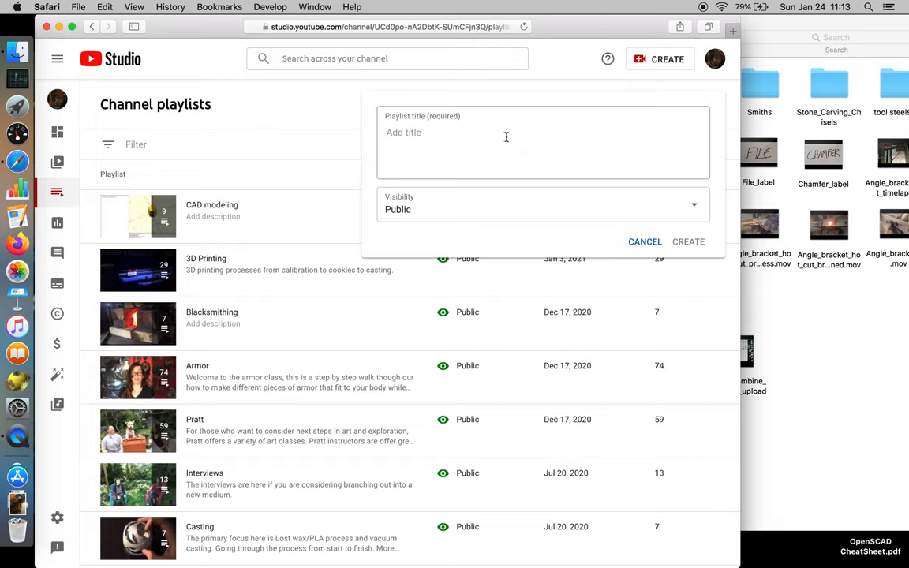
{"action": "left_click", "coordinate": [505, 136]}
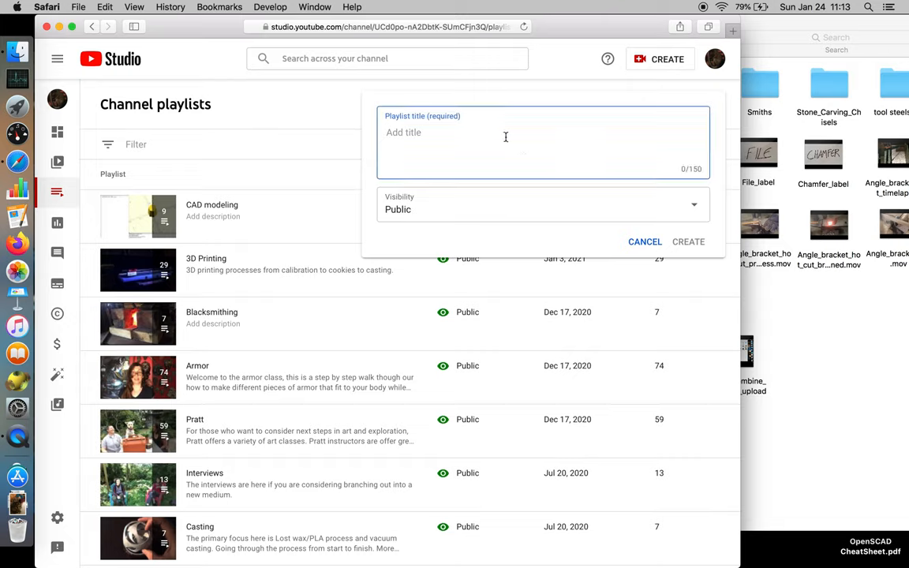
{"action": "type", "text": "Digital upload"}
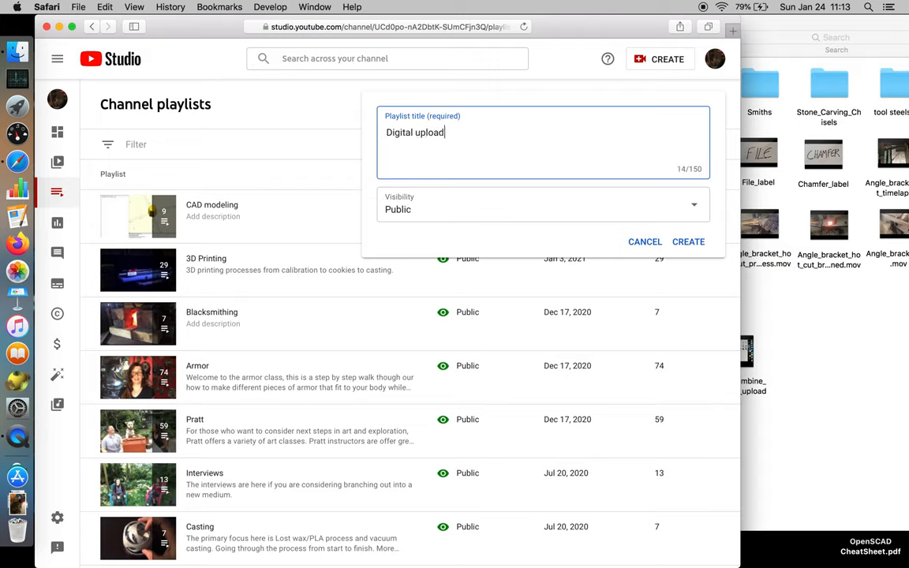
{"action": "type", "text": "ing"}
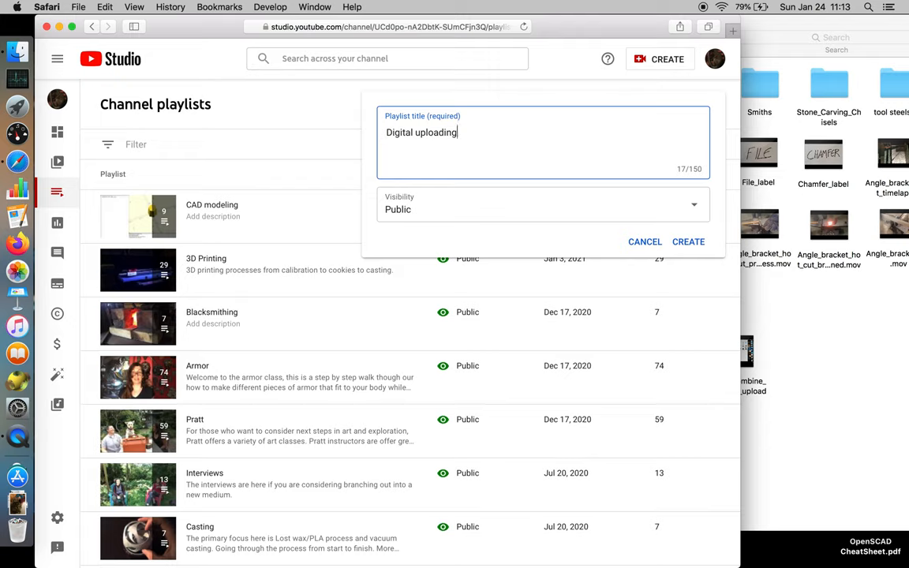
{"action": "key", "text": "Backspace"}
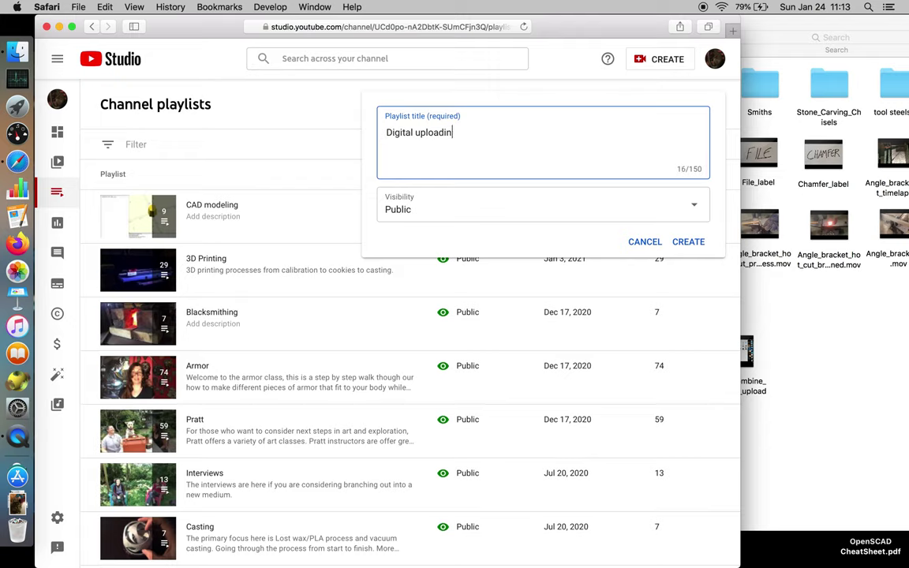
{"action": "type", "text": "Digital arc"}
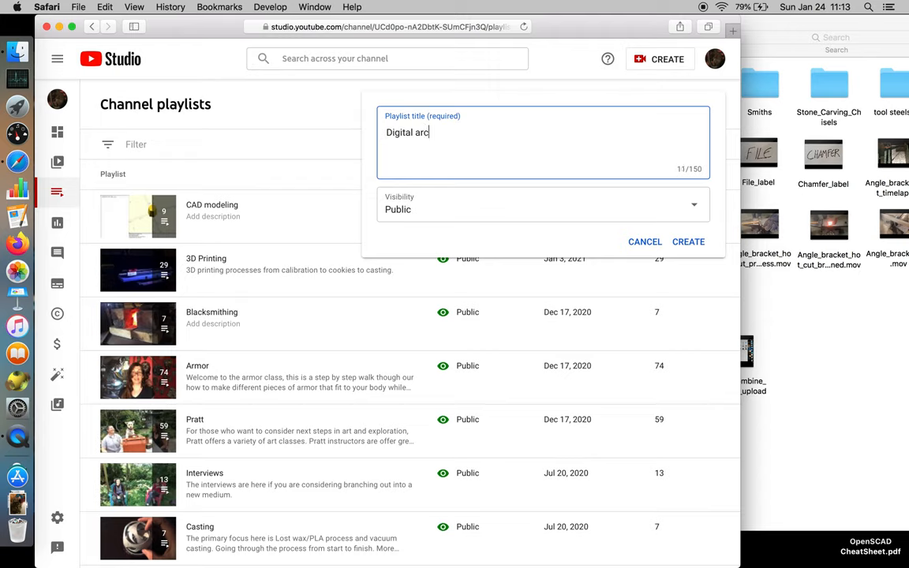
{"action": "type", "text": "hiving"}
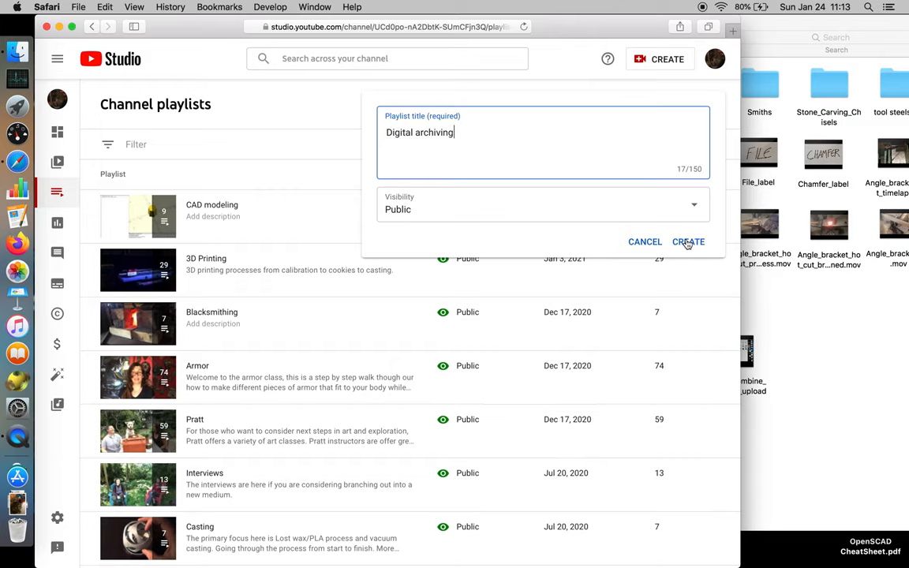
{"action": "left_click", "coordinate": [689, 242]}
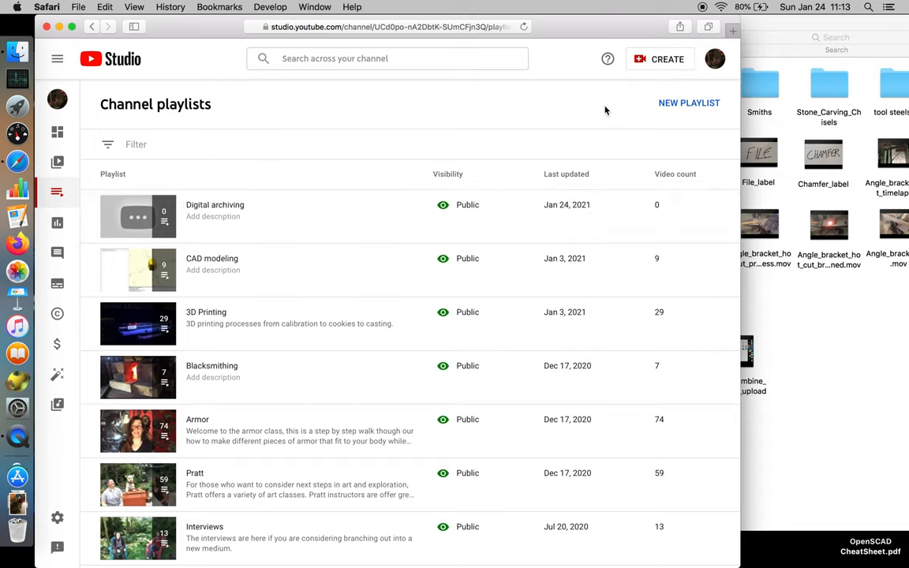
Start uploading How_to_combine_videos_for_upload through Create > Upload videos.
{"action": "left_click", "coordinate": [660, 60]}
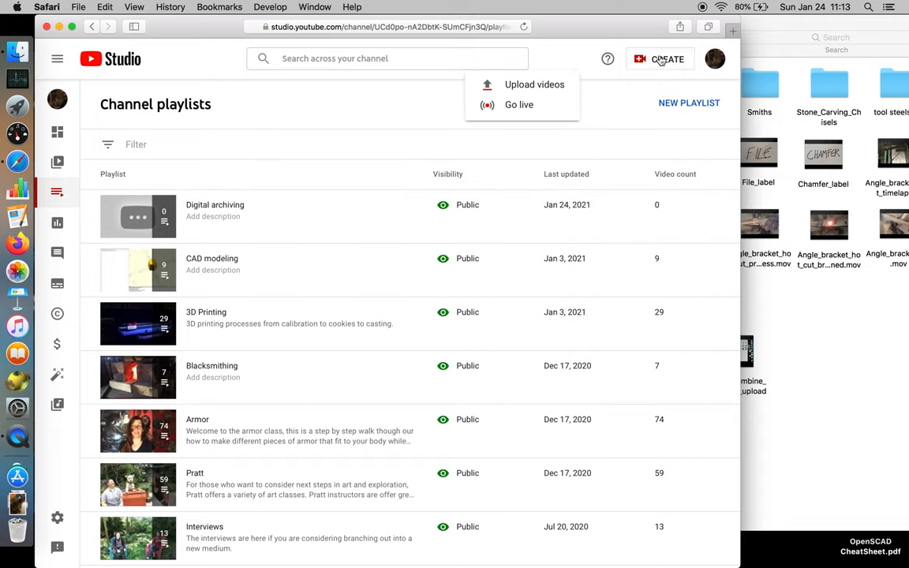
{"action": "left_click", "coordinate": [535, 85]}
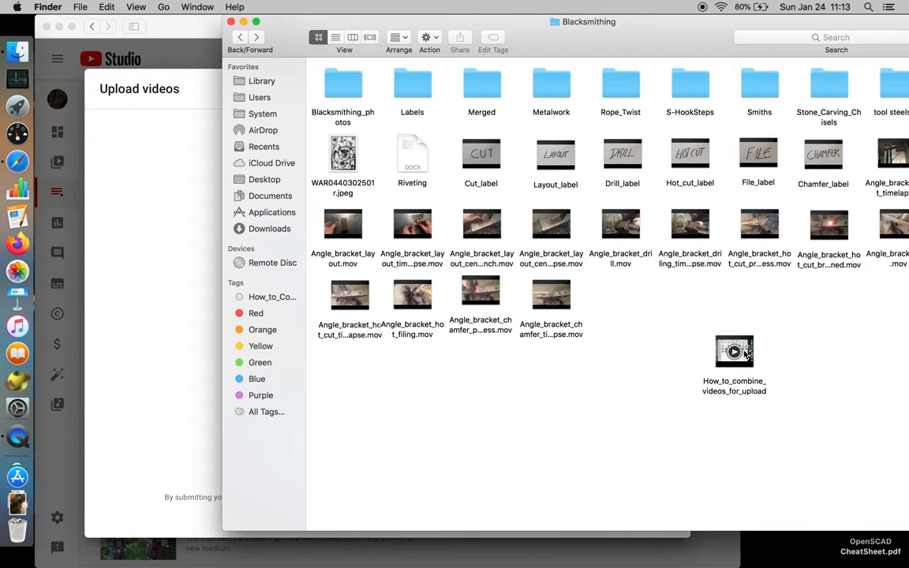
{"action": "left_click", "coordinate": [734, 351]}
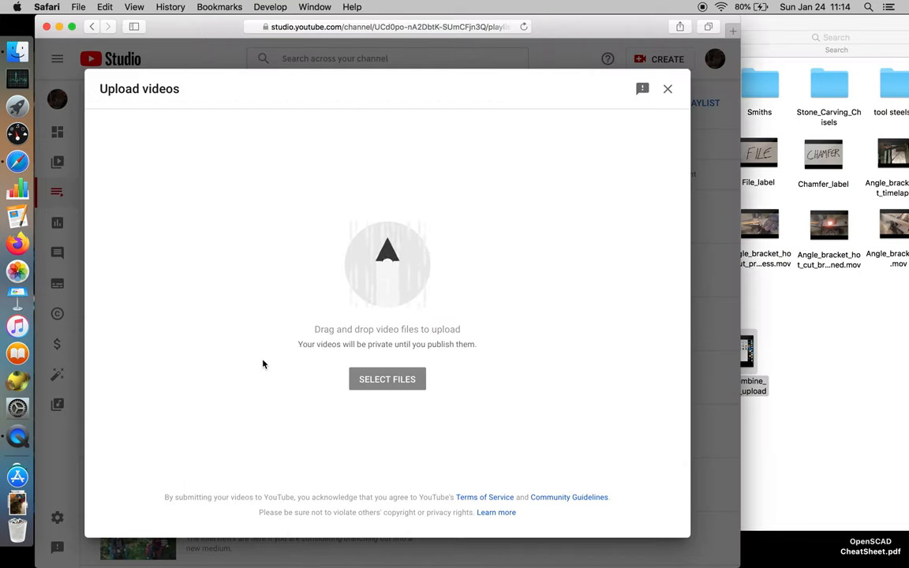
{"action": "left_click", "coordinate": [387, 378]}
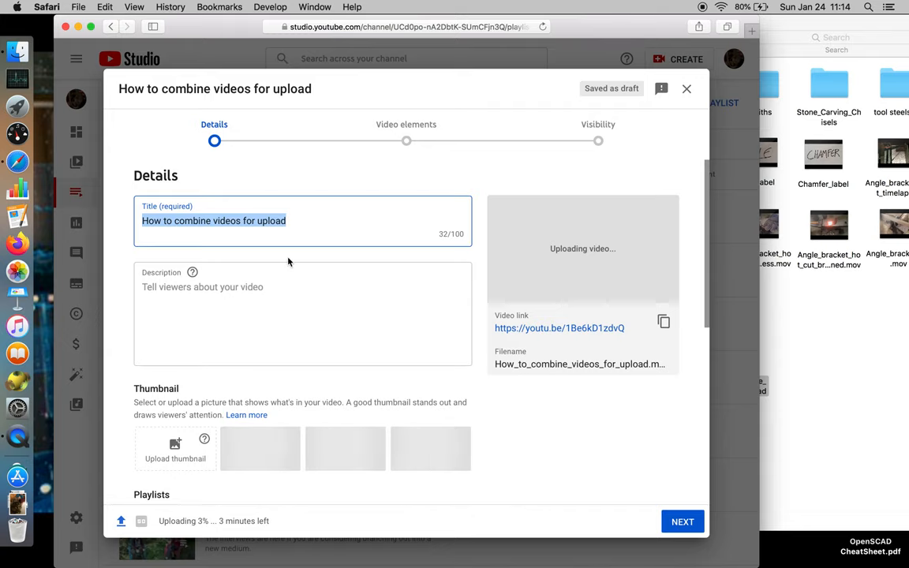
{"action": "mouse_move", "coordinate": [793, 384]}
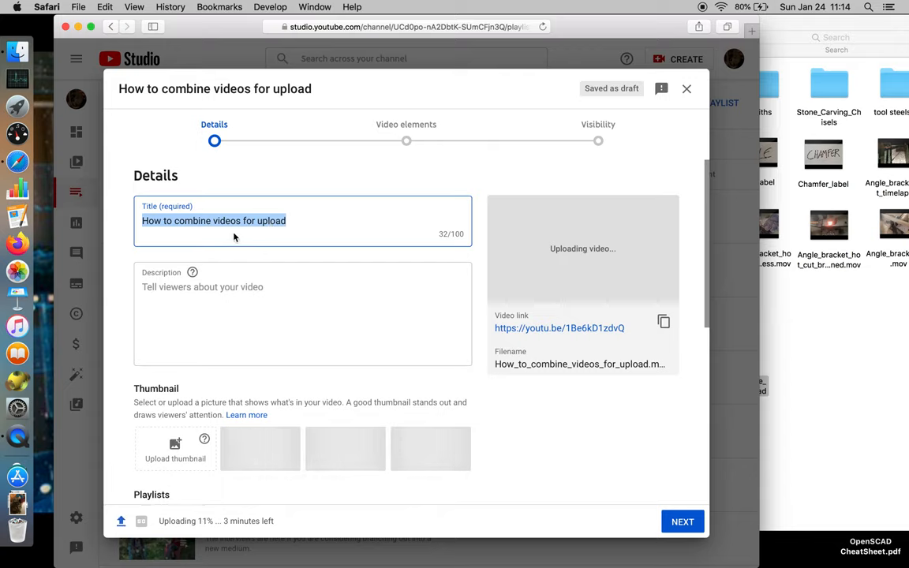
{"action": "mouse_move", "coordinate": [264, 269]}
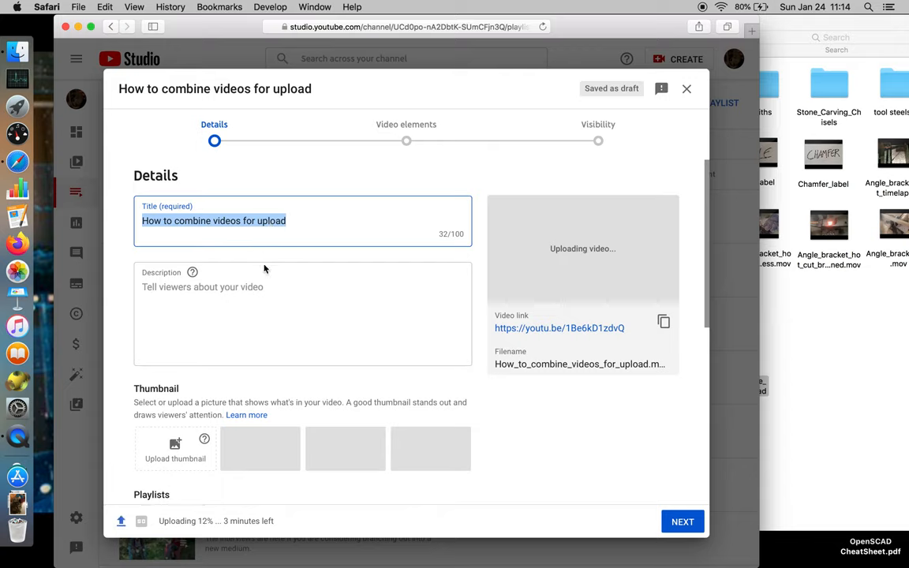
{"action": "mouse_move", "coordinate": [495, 333]}
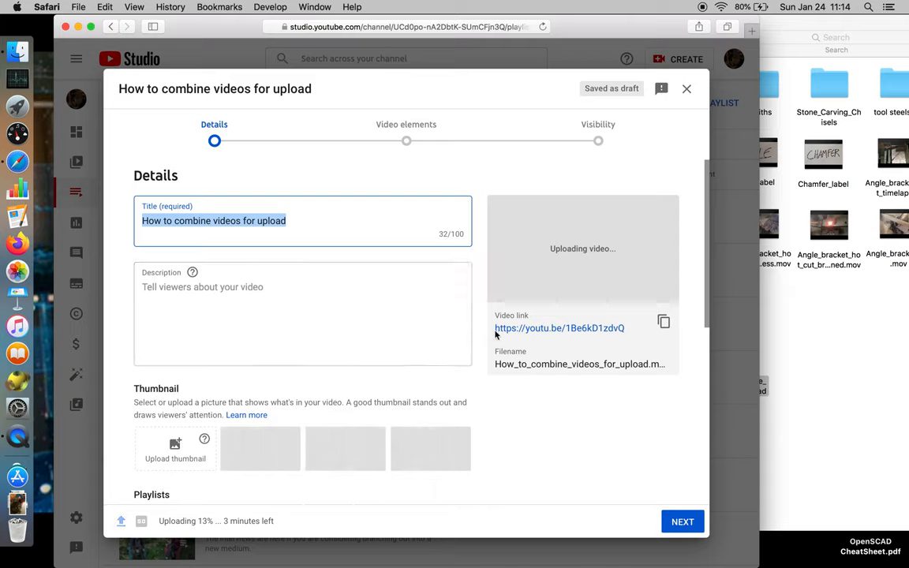
{"action": "mouse_move", "coordinate": [559, 346]}
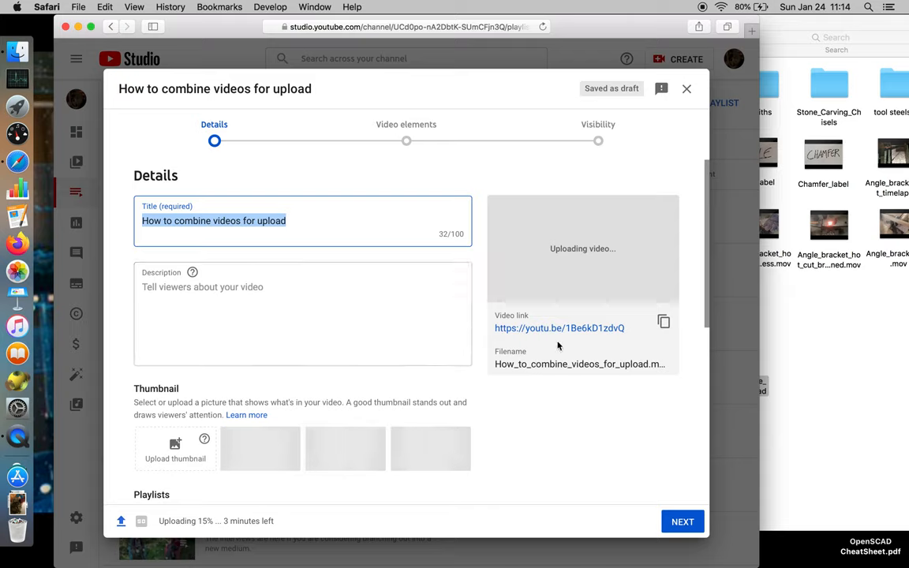
{"action": "mouse_move", "coordinate": [480, 316]}
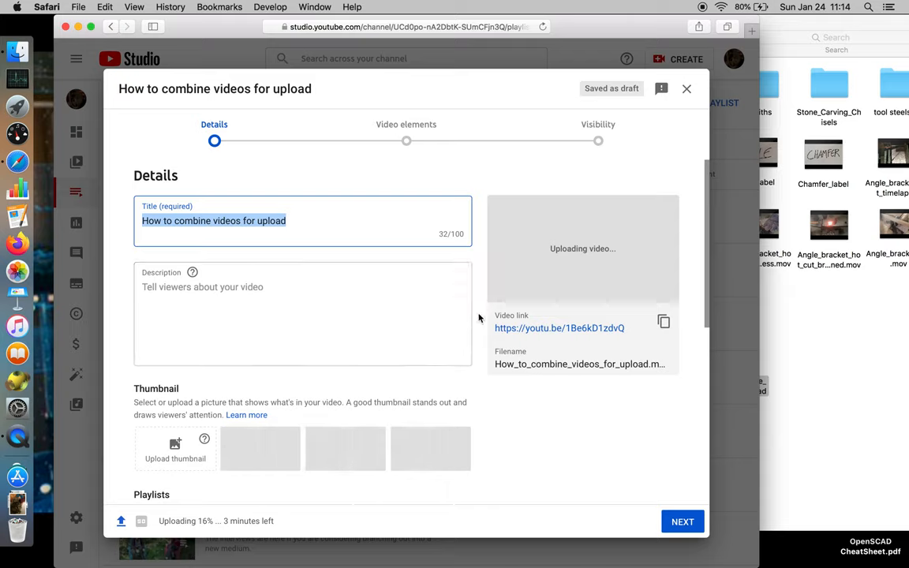
{"action": "scroll", "scroll_direction": "down", "scroll_amount": 3}
{"action": "type", "text": "This video i"}
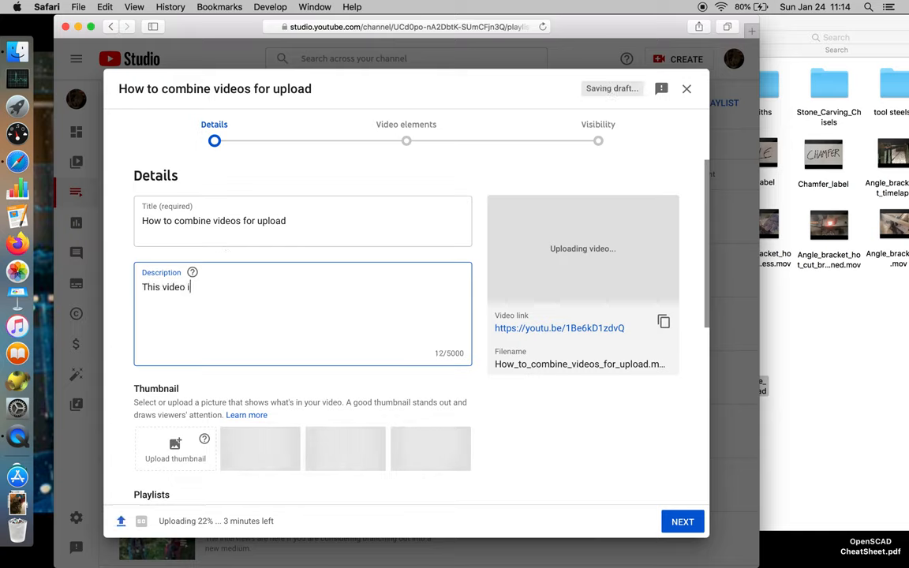
Write a description about combining ".mov" files in QuickTime to prepare the movie for upload.
{"action": "type", "text": "s to hep"}
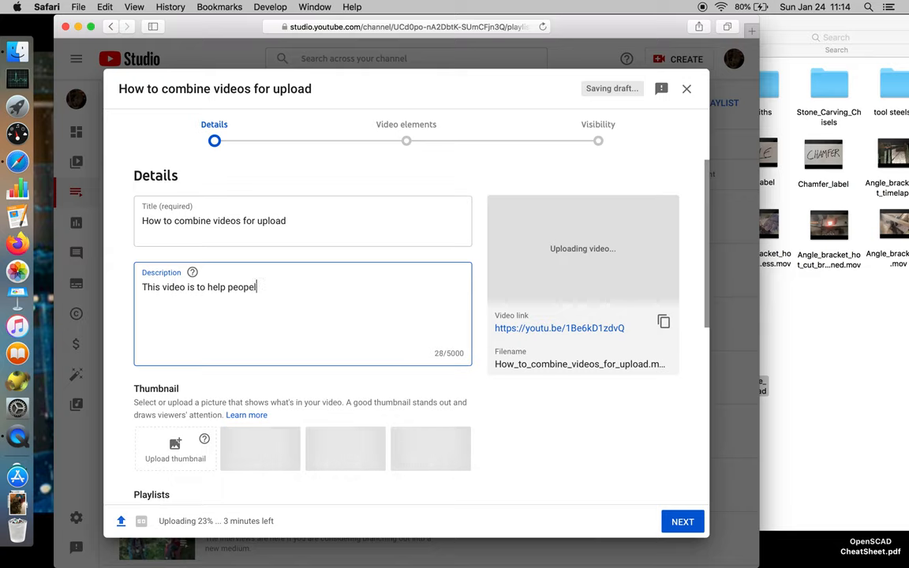
{"action": "type", "text": "understa"}
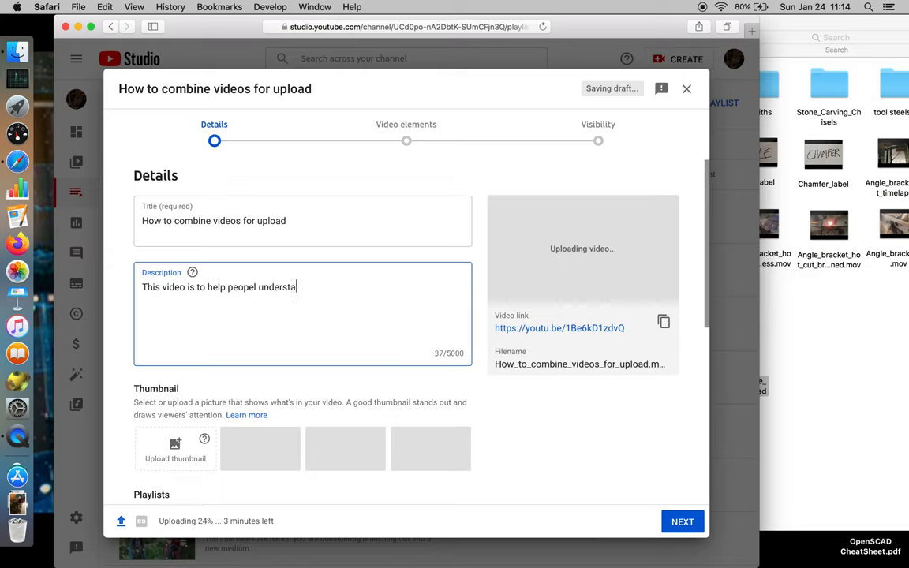
{"action": "type", "text": "nd how to"}
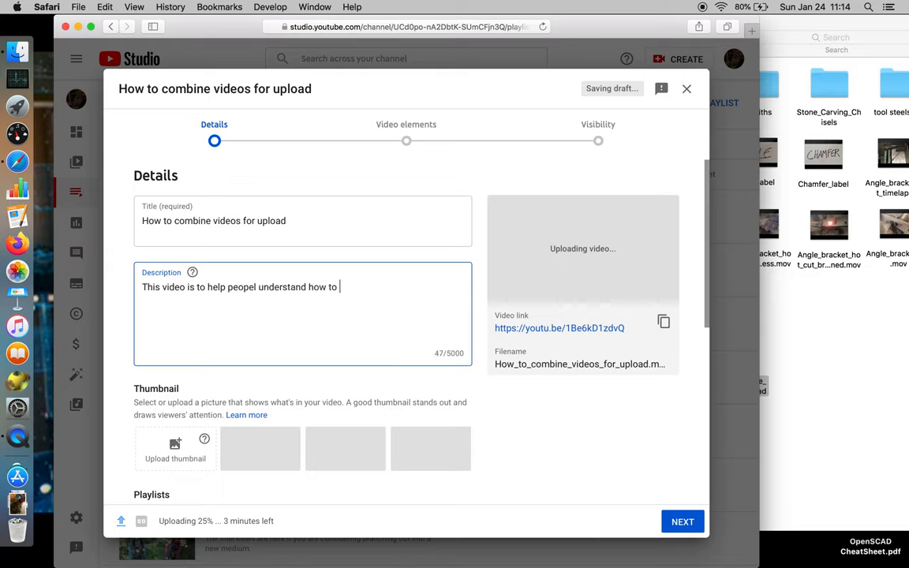
{"action": "type", "text": "combin"}
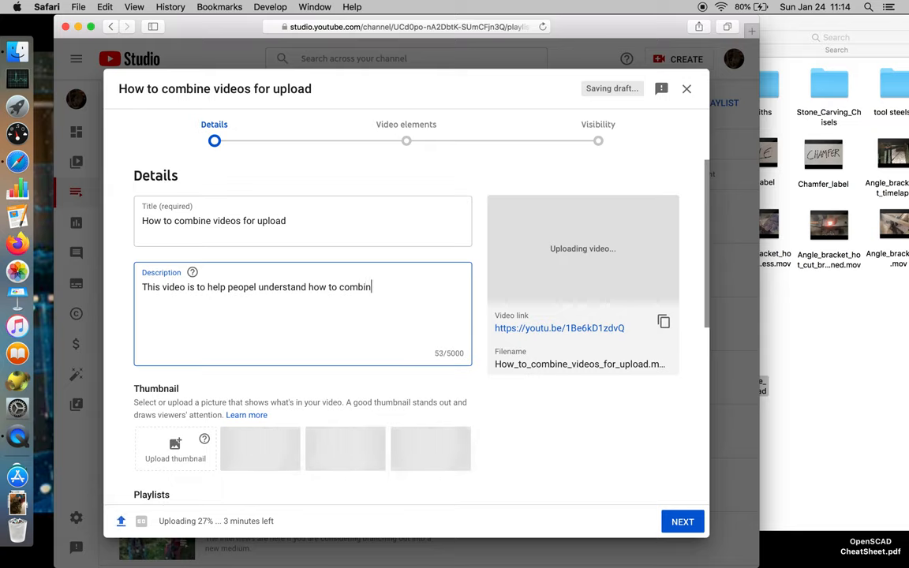
{"action": "type", "text": "e videos"}
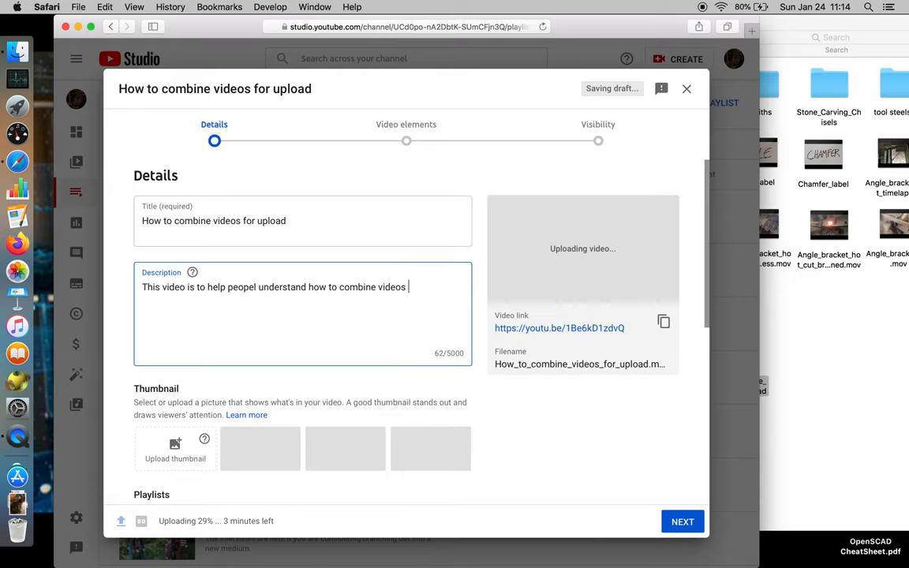
{"action": "type", "text": "\"."}
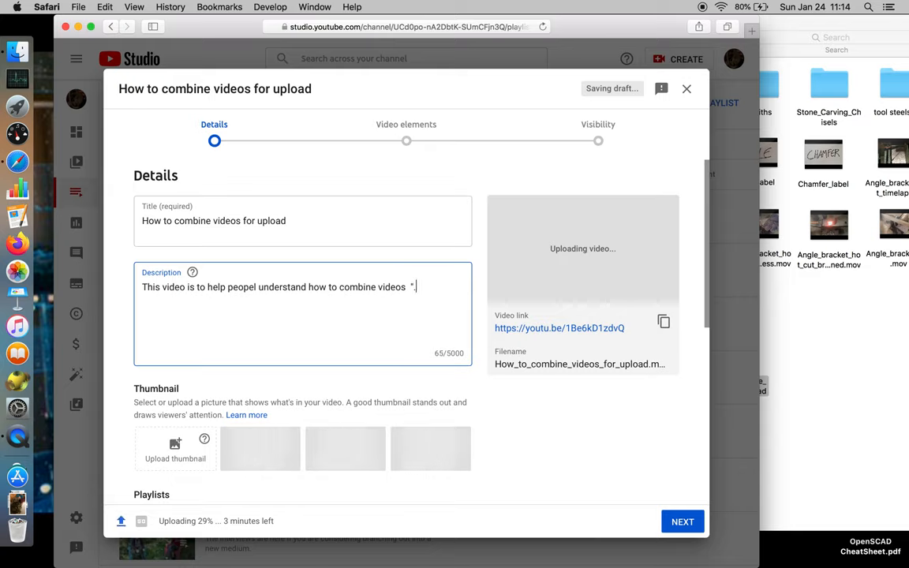
{"action": "type", "text": "mov\" files"}
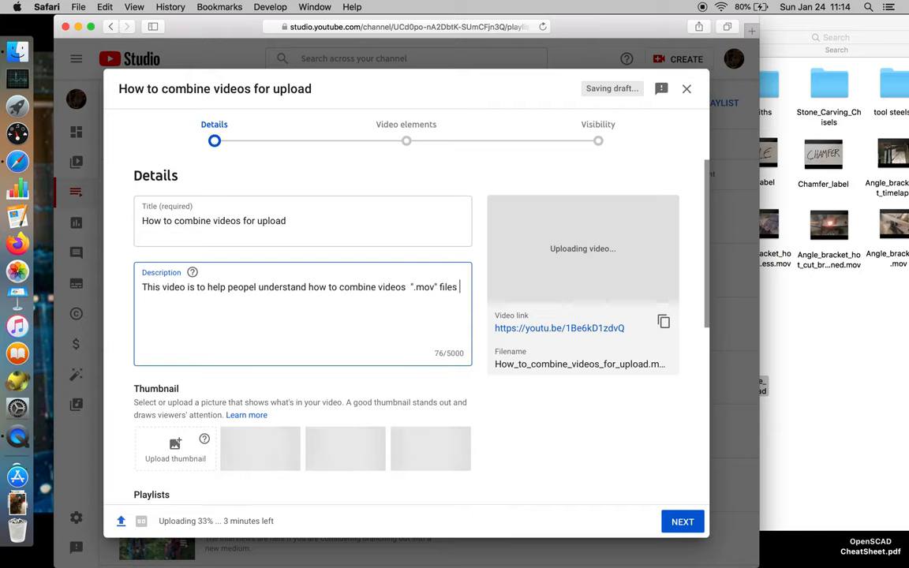
{"action": "type", "text": "in quicktime to prepa"}
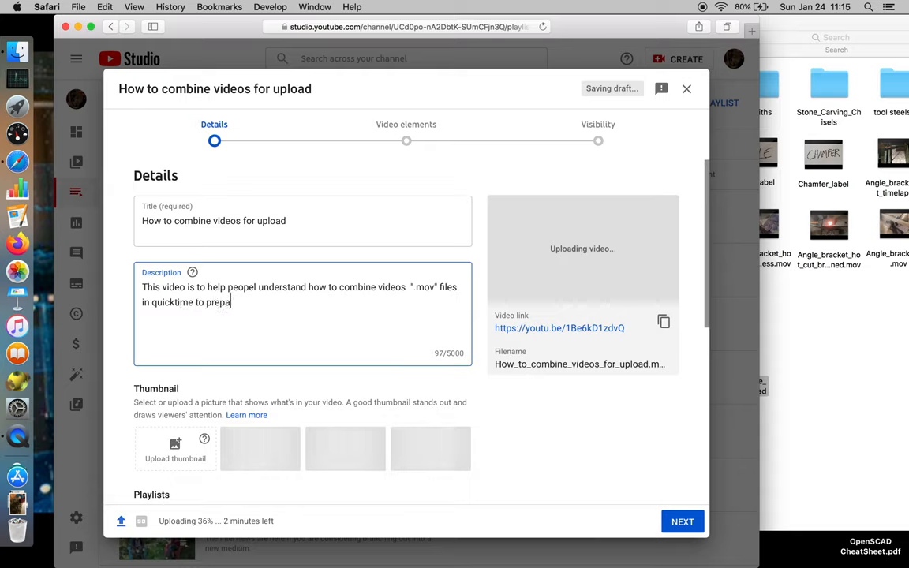
{"action": "type", "text": "re the"}
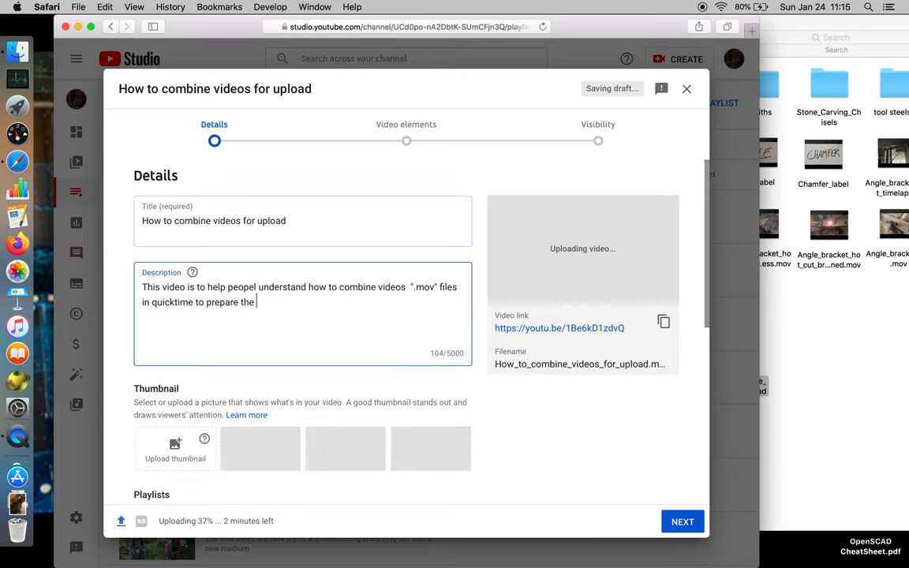
{"action": "type", "text": "movie for u"}
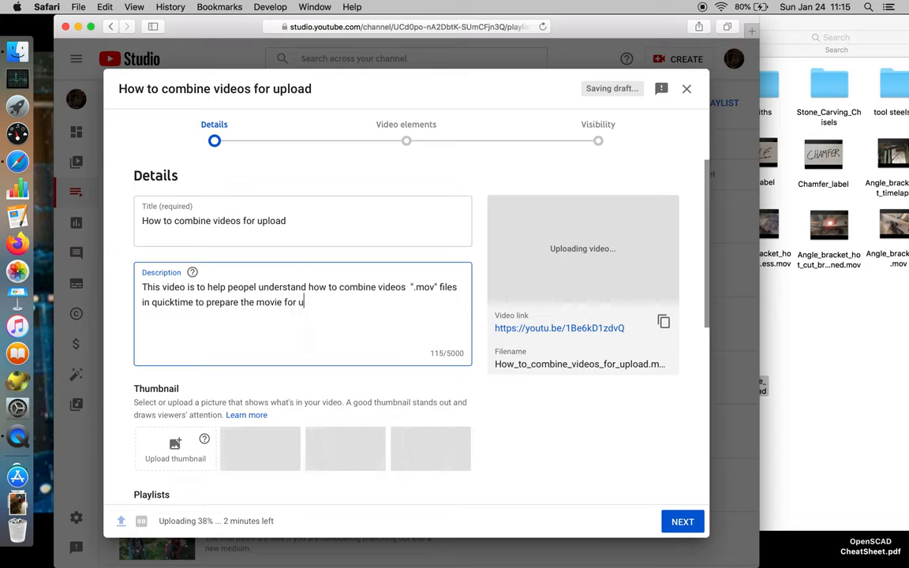
{"action": "type", "text": "pload"}
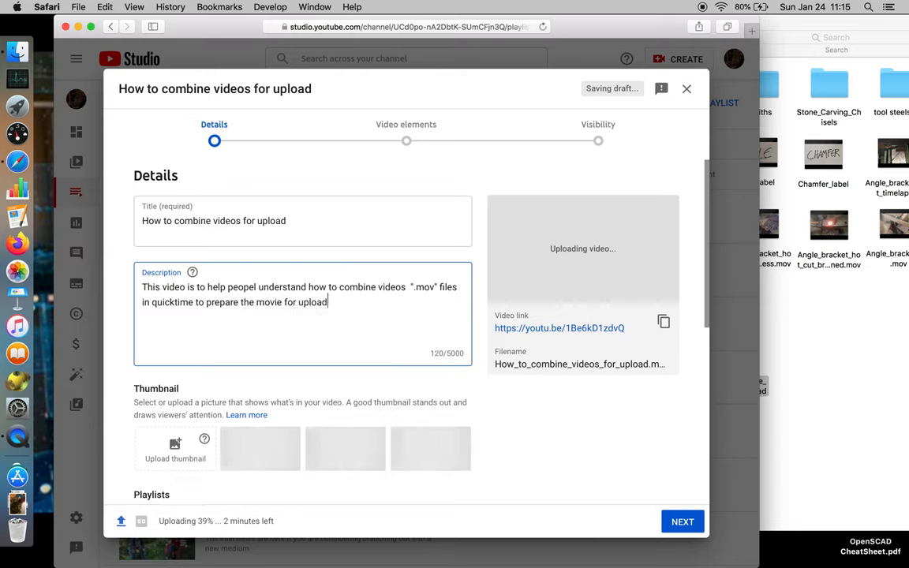
{"action": "type", "text": "."}
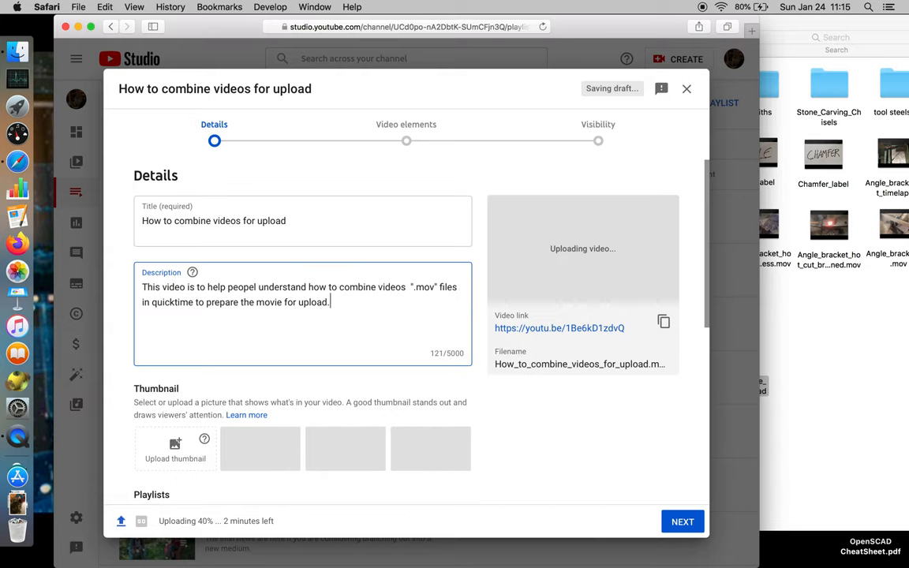
{"action": "scroll", "scroll_direction": "down", "scroll_amount": 3}
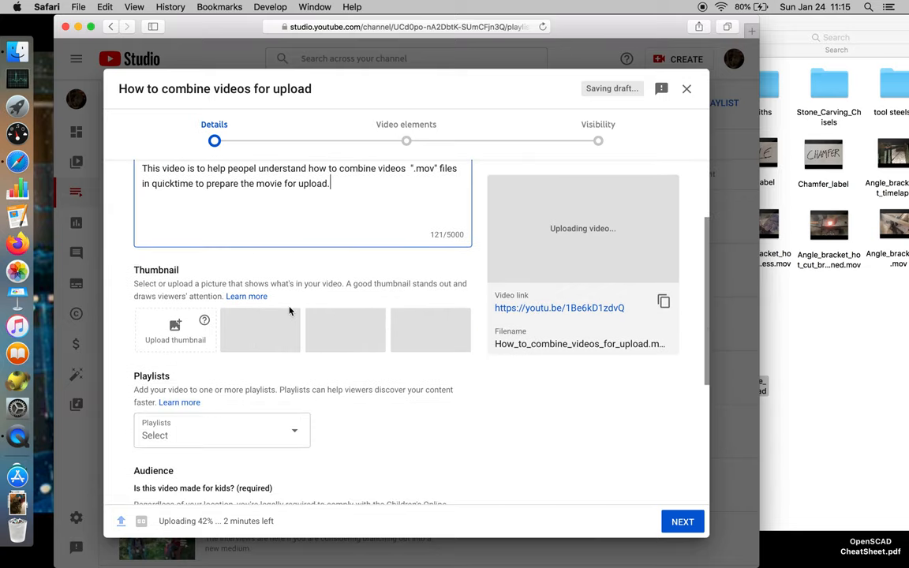
Add the video to the Digital archiving playlist and reopen the dropdown to verify.
{"action": "left_click", "coordinate": [221, 430]}
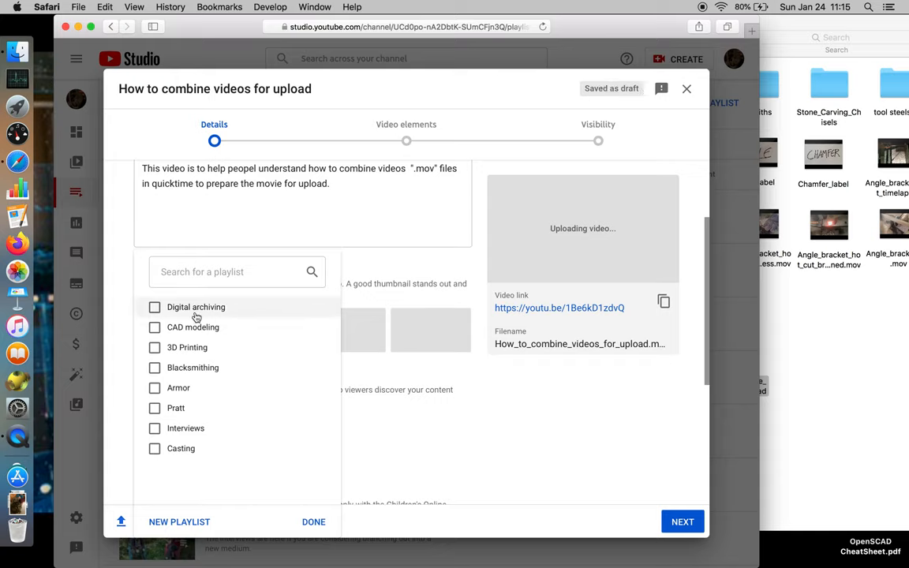
{"action": "left_click", "coordinate": [154, 307]}
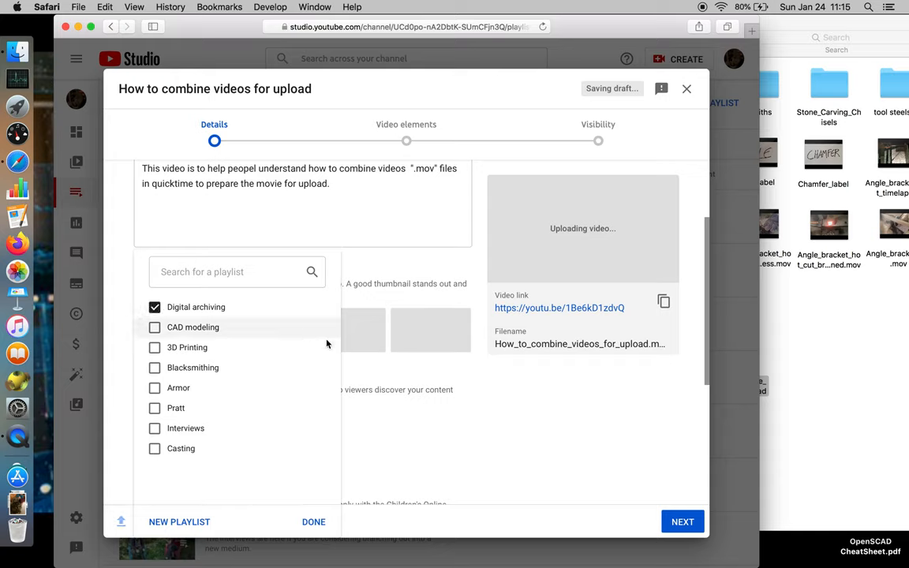
{"action": "left_click", "coordinate": [312, 522]}
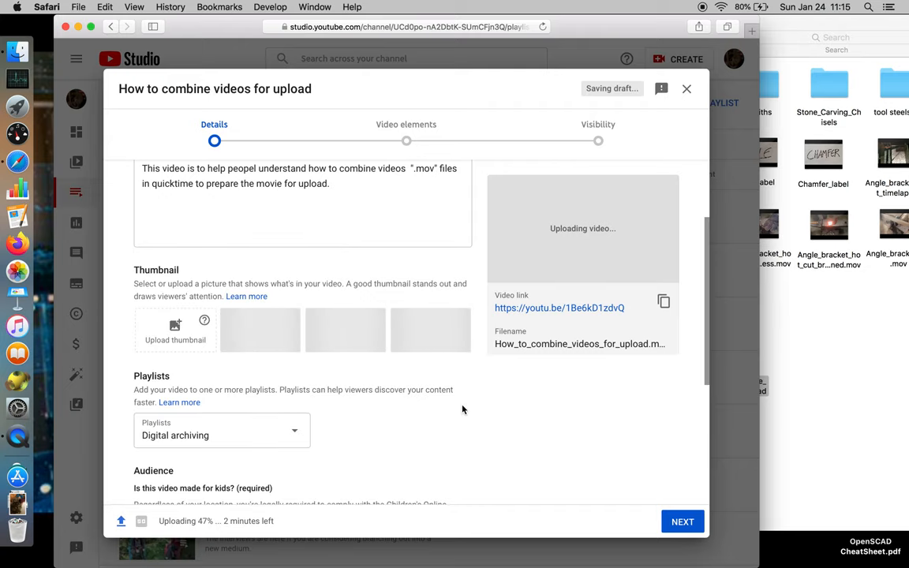
{"action": "scroll", "scroll_direction": "down", "scroll_amount": 3}
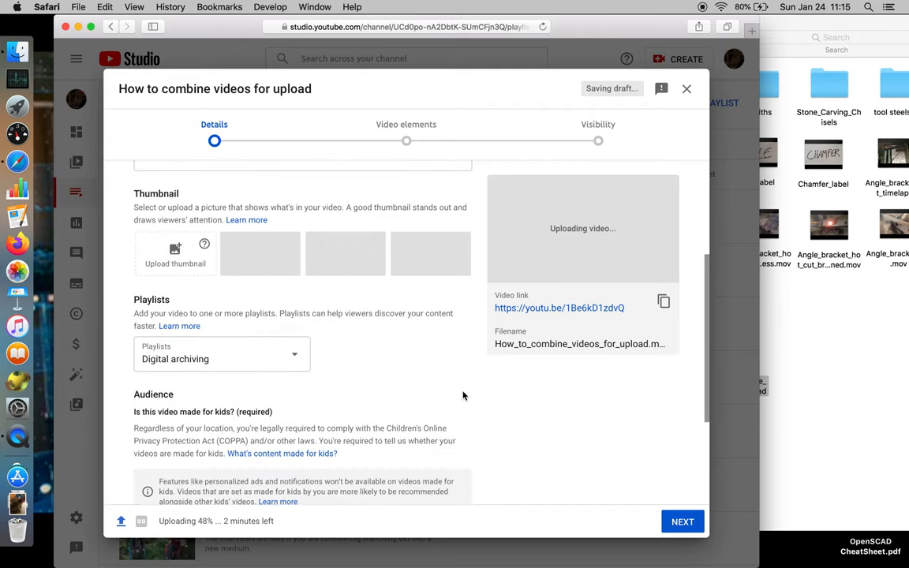
{"action": "scroll", "scroll_direction": "down", "scroll_amount": 3}
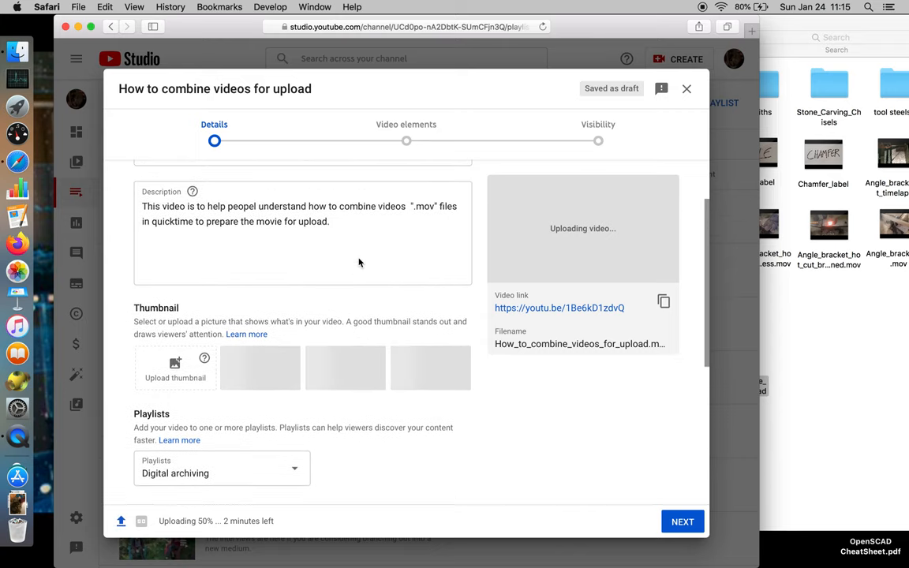
{"action": "scroll", "scroll_direction": "down", "scroll_amount": 3}
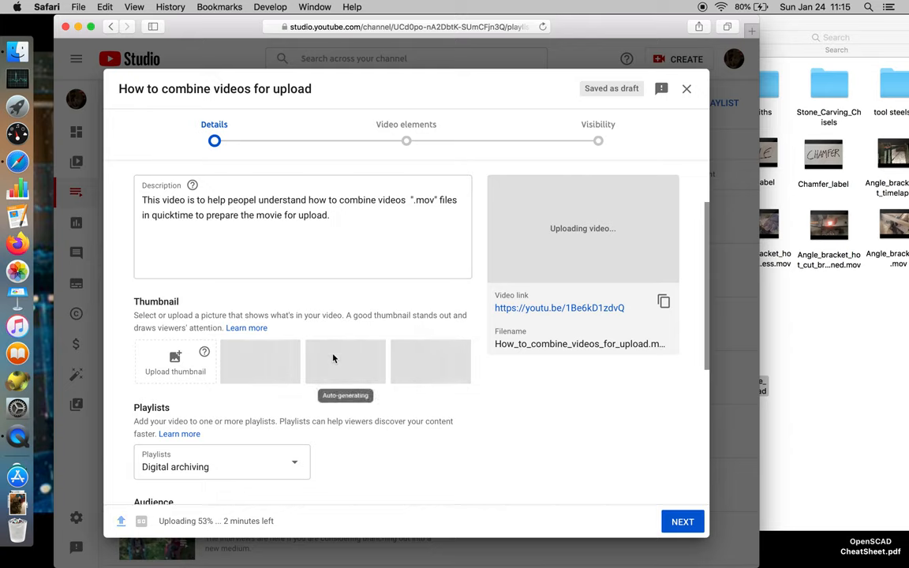
{"action": "left_click", "coordinate": [222, 462]}
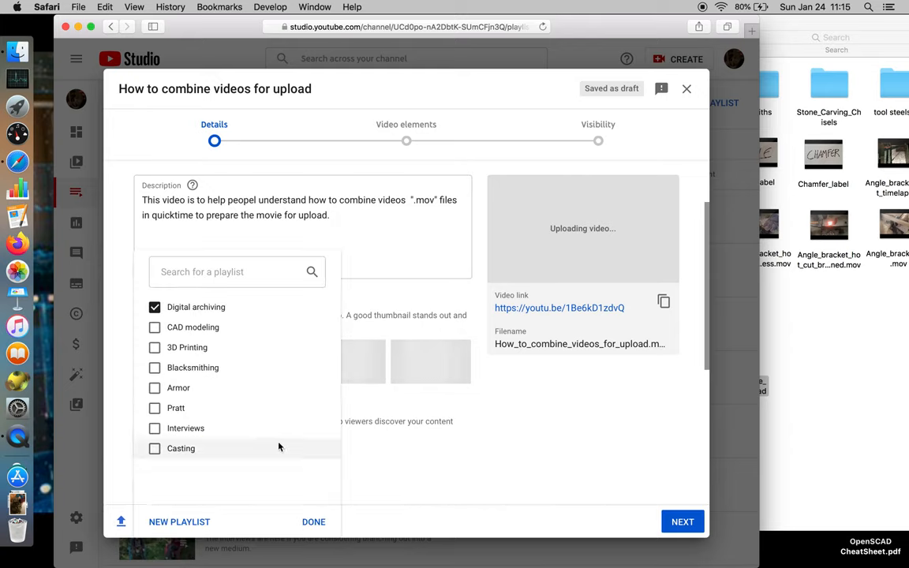
{"action": "mouse_move", "coordinate": [228, 347]}
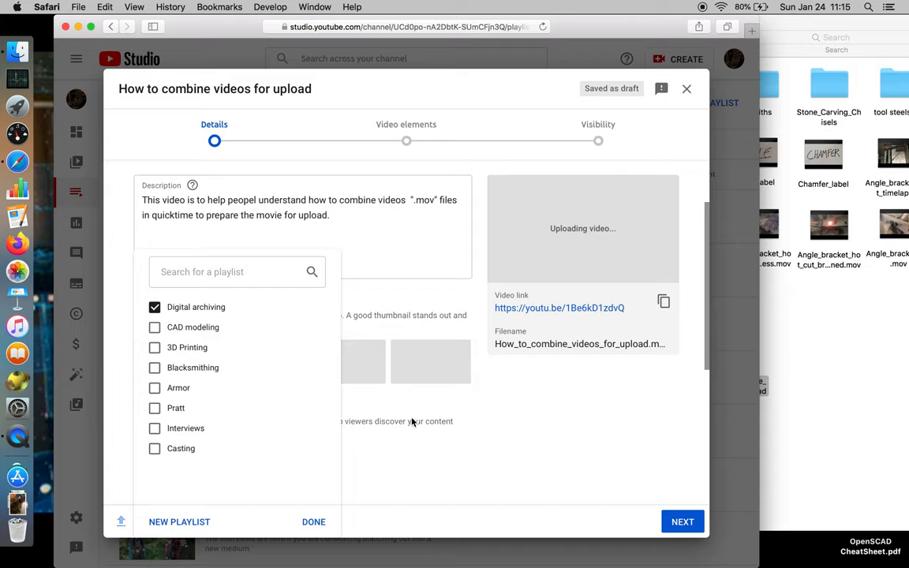
{"action": "mouse_move", "coordinate": [237, 388]}
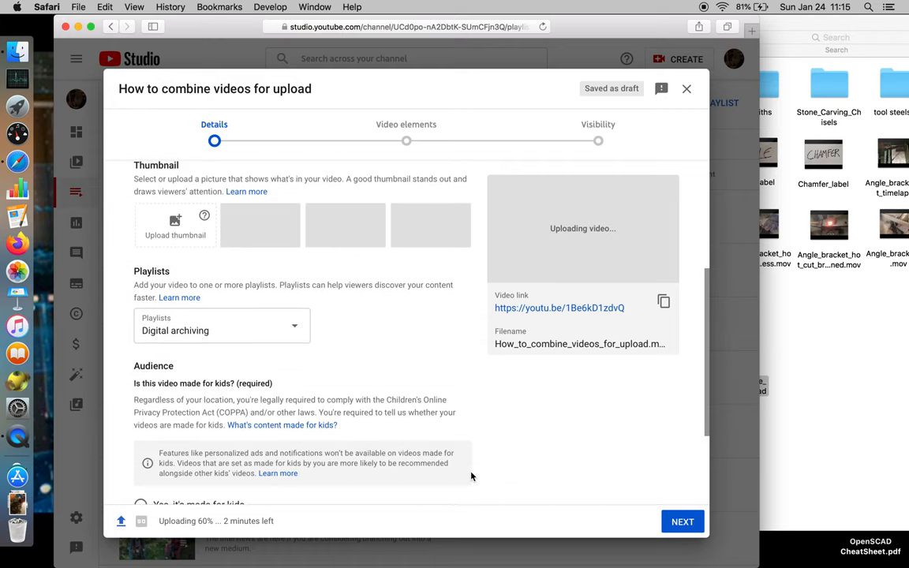
Set the audience to 'Yes, it's made for kids' and scroll toward Tags.
{"action": "scroll", "scroll_direction": "down", "scroll_amount": 3}
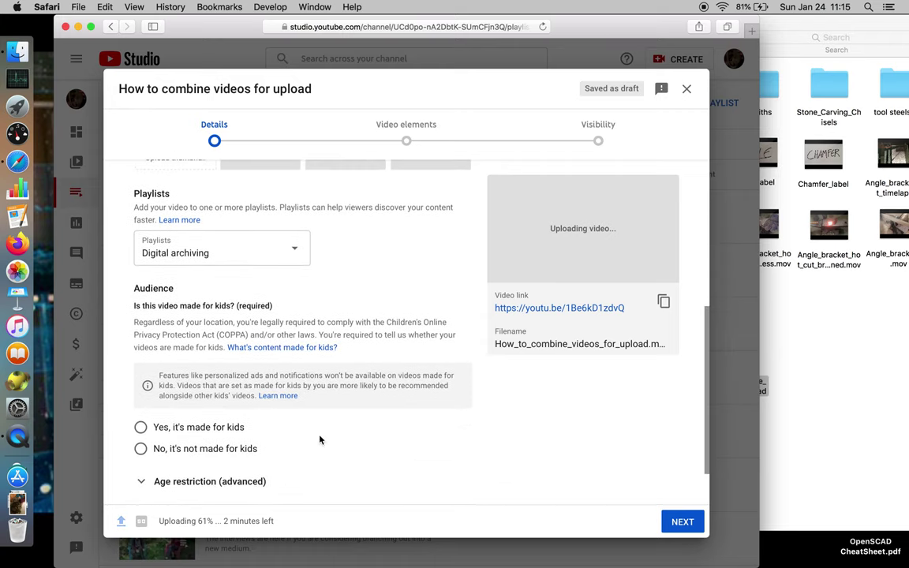
{"action": "left_click", "coordinate": [140, 427]}
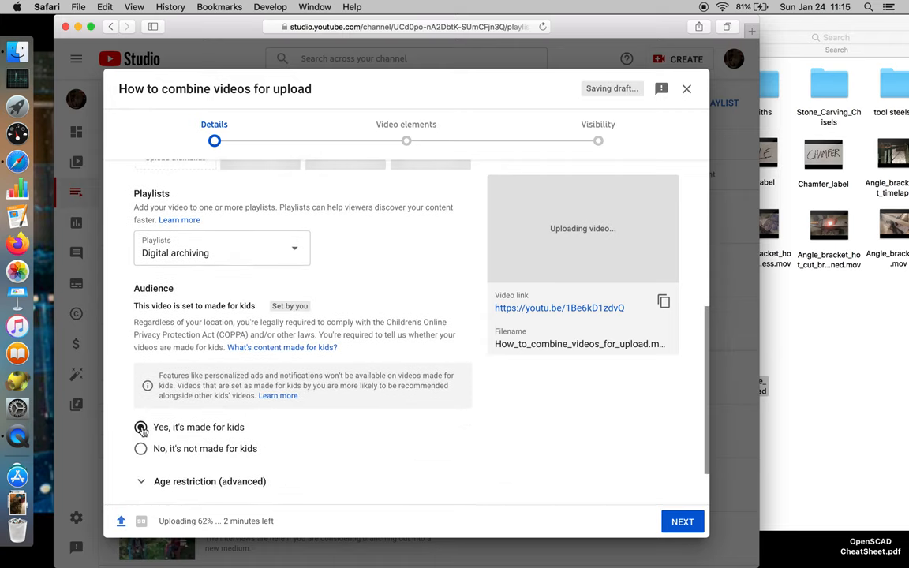
{"action": "left_click", "coordinate": [141, 427]}
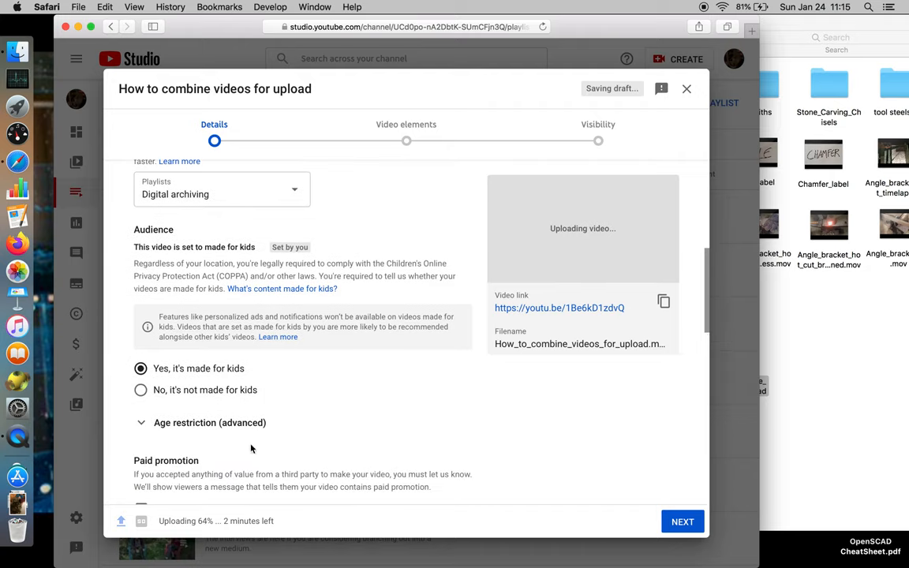
{"action": "scroll", "scroll_direction": "down", "scroll_amount": 3}
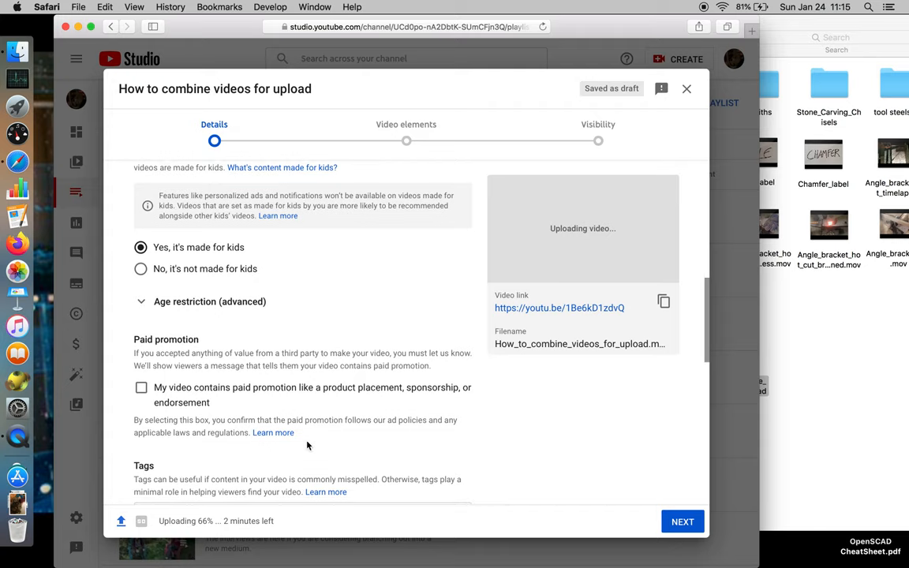
{"action": "scroll", "scroll_direction": "down", "scroll_amount": 3}
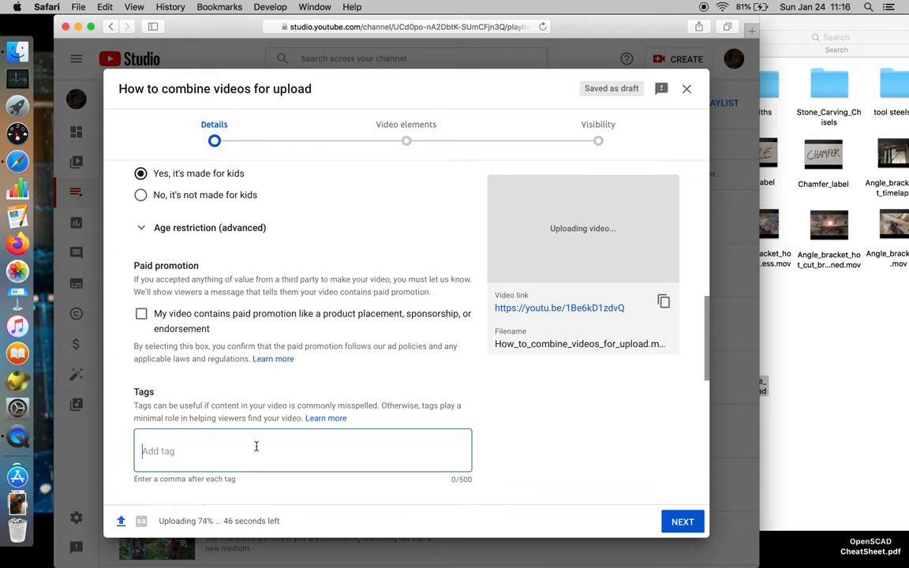
Add tags 'quicktime movies', 'assembling .mov' and 'video editing', then select the video link.
{"action": "type", "text": "u"}
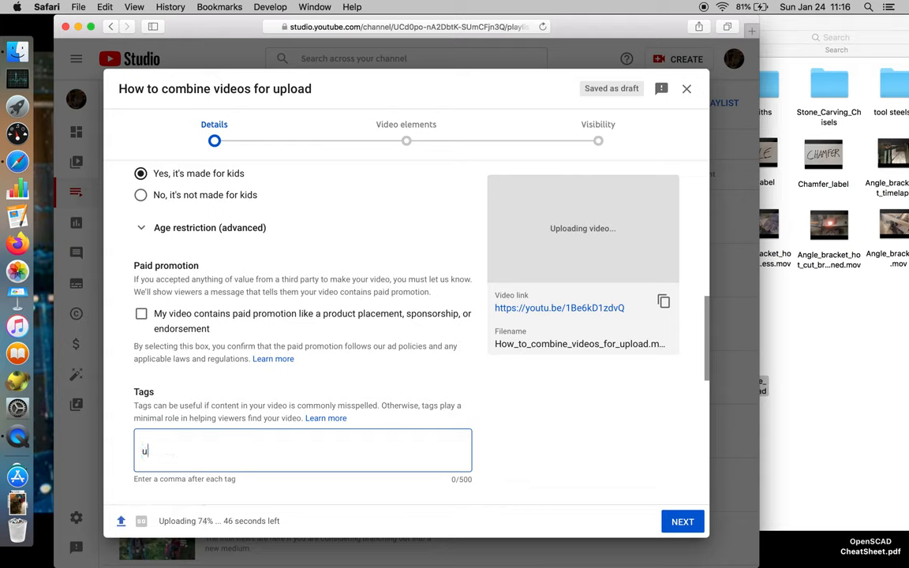
{"action": "key", "text": "Backspace"}
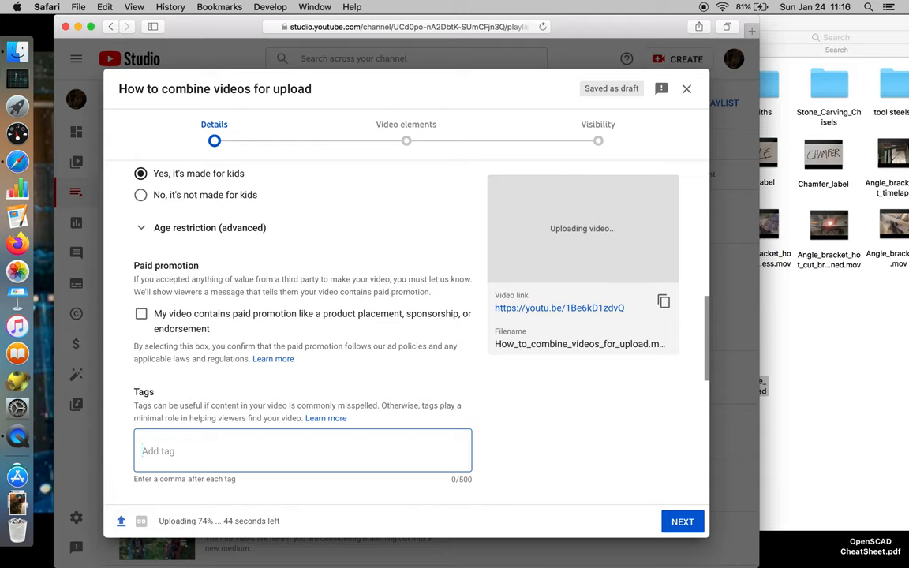
{"action": "type", "text": "quictime mov"}
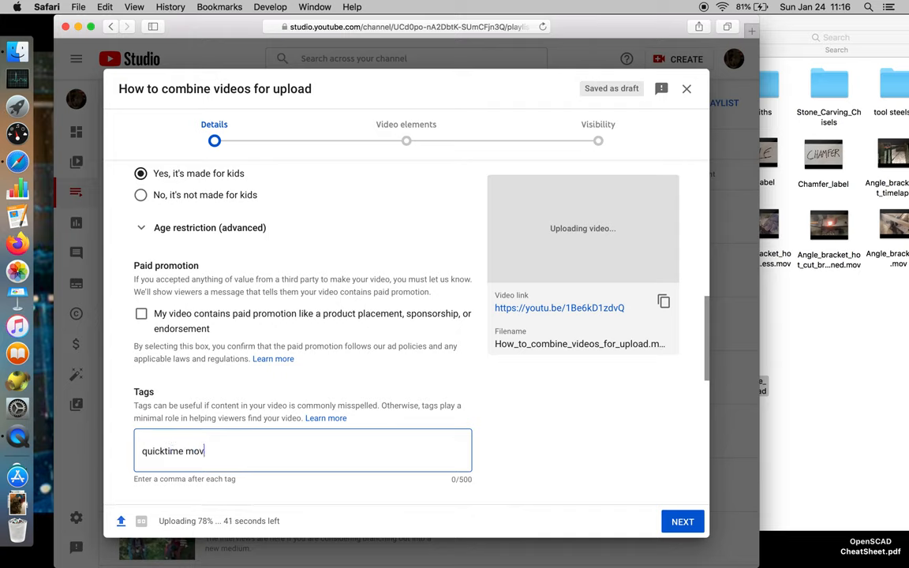
{"action": "type", "text": "ies"}
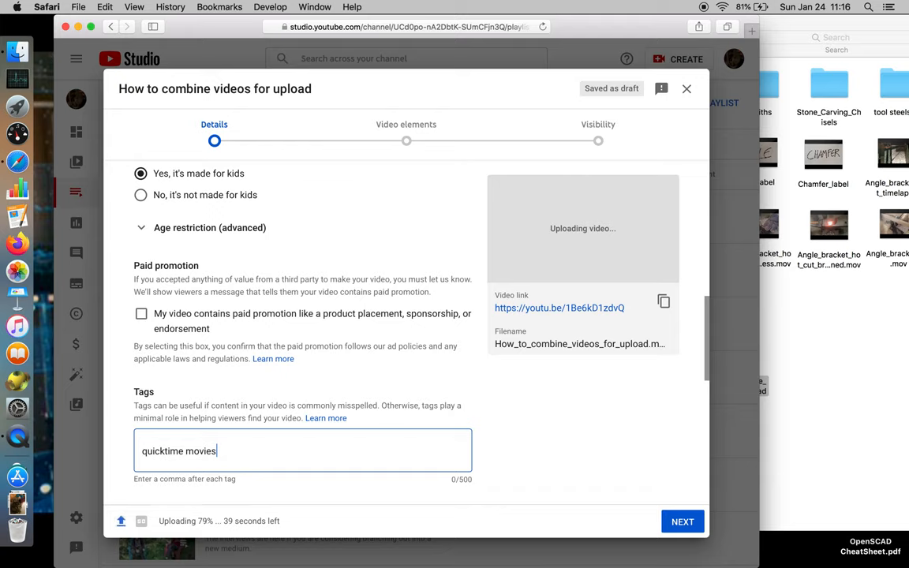
{"action": "type", "text": ","}
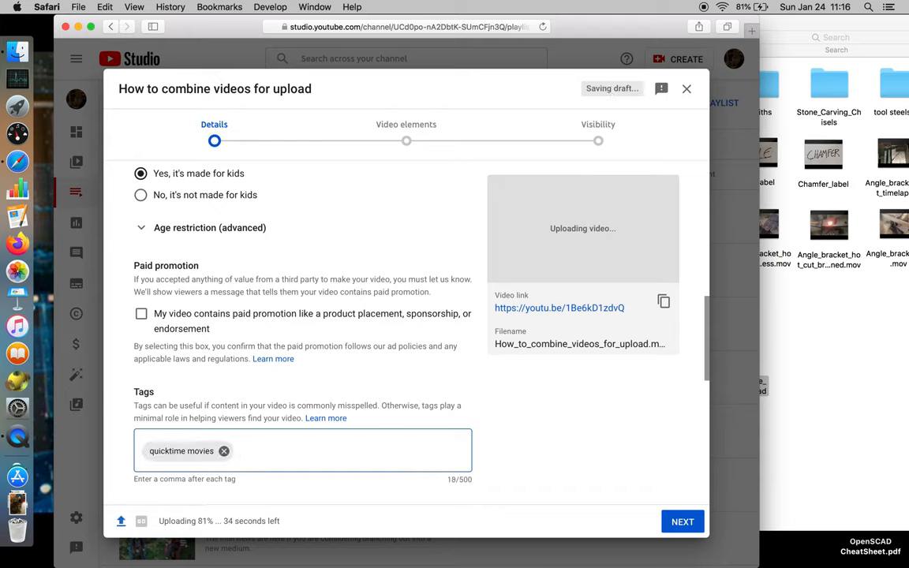
{"action": "type", "text": "assembling ."}
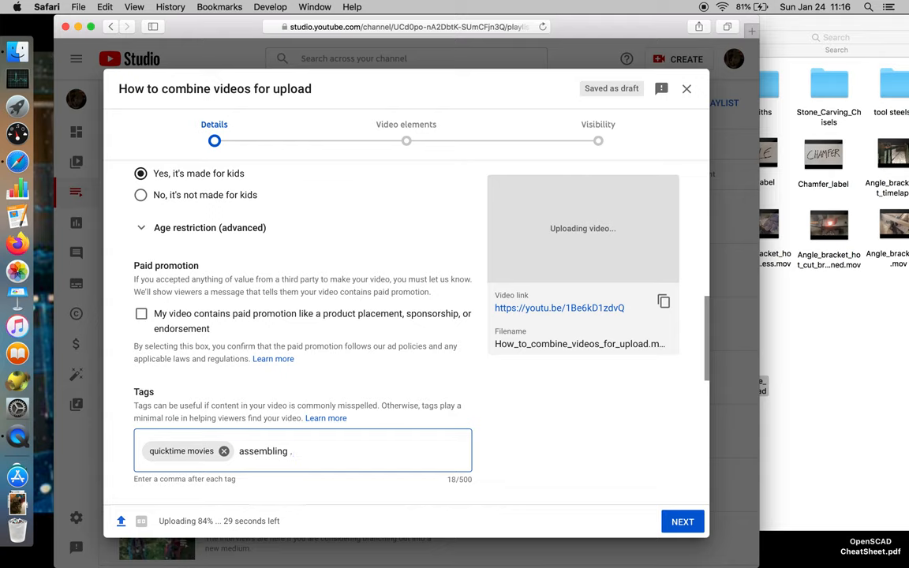
{"action": "type", "text": "mov"}
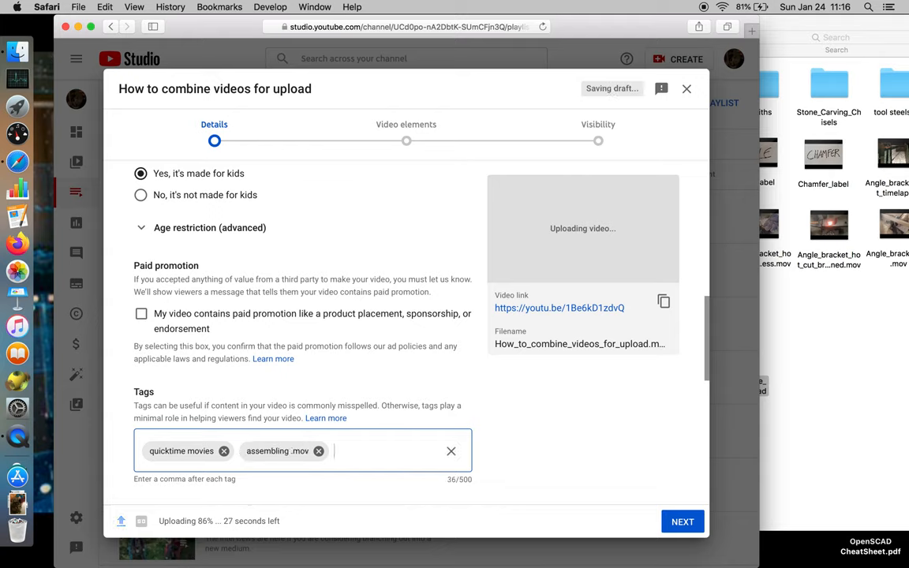
{"action": "type", "text": "video"}
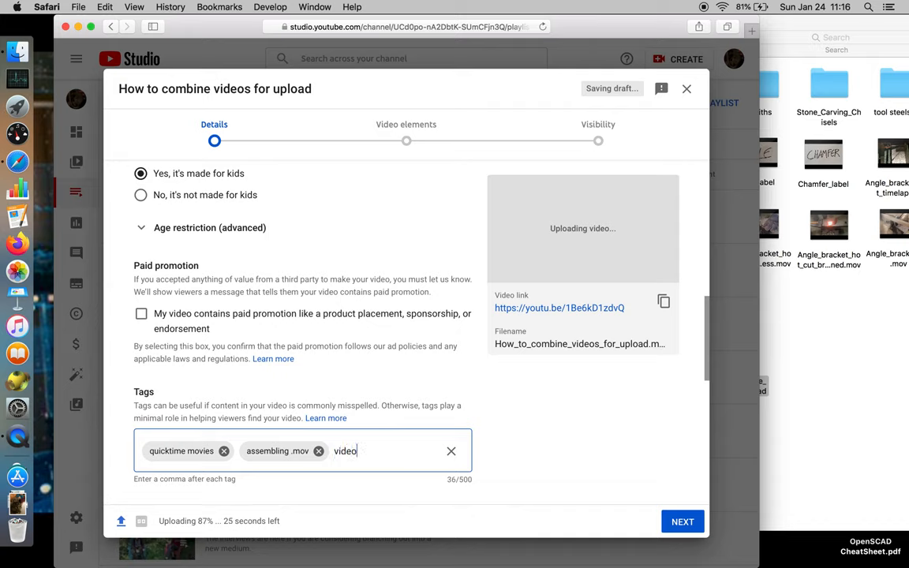
{"action": "type", "text": "edti"}
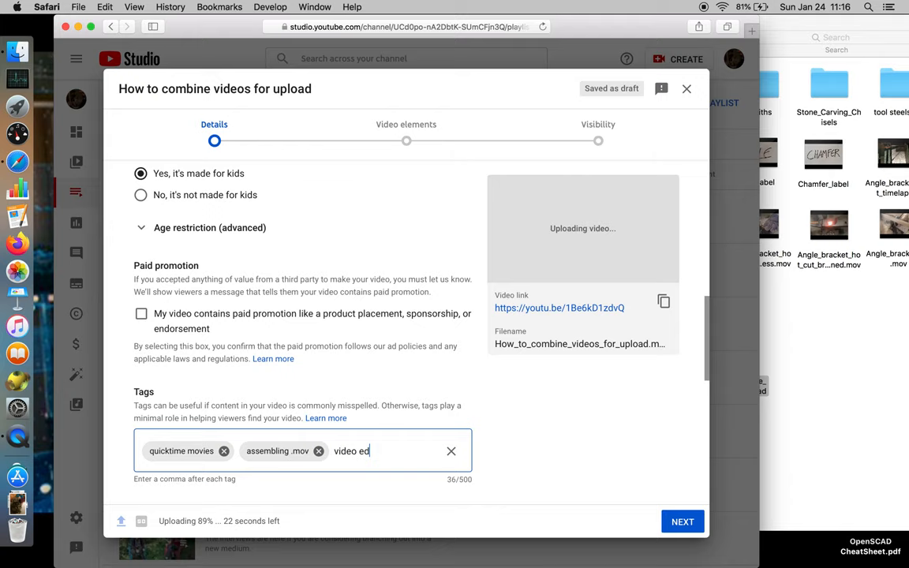
{"action": "type", "text": "iting"}
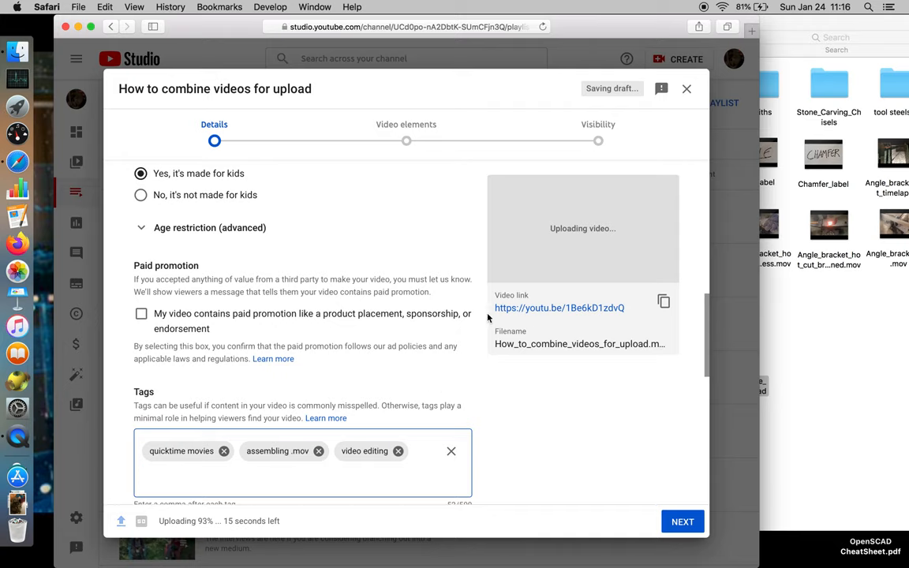
{"action": "double_click", "coordinate": [560, 308]}
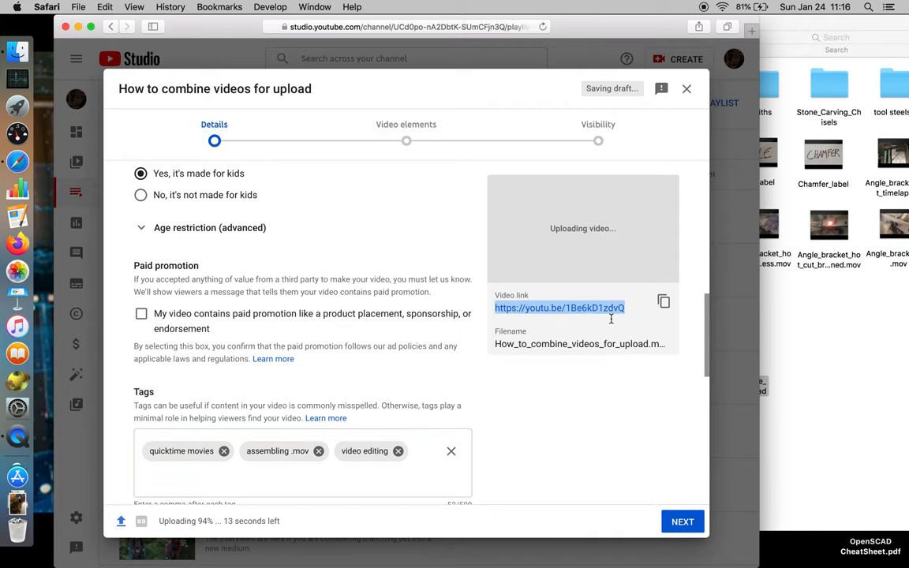
{"action": "scroll", "scroll_direction": "down", "scroll_amount": 3}
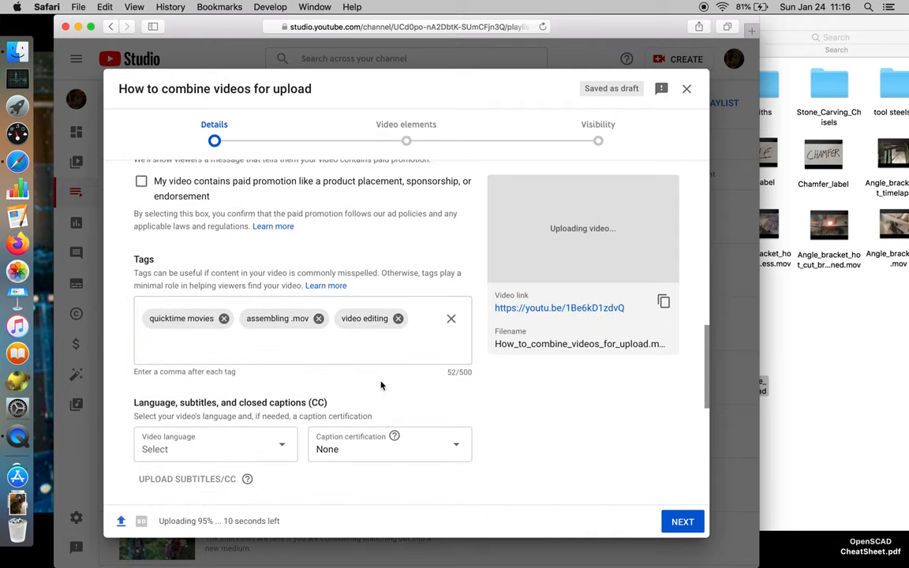
{"action": "scroll", "scroll_direction": "down", "scroll_amount": 3}
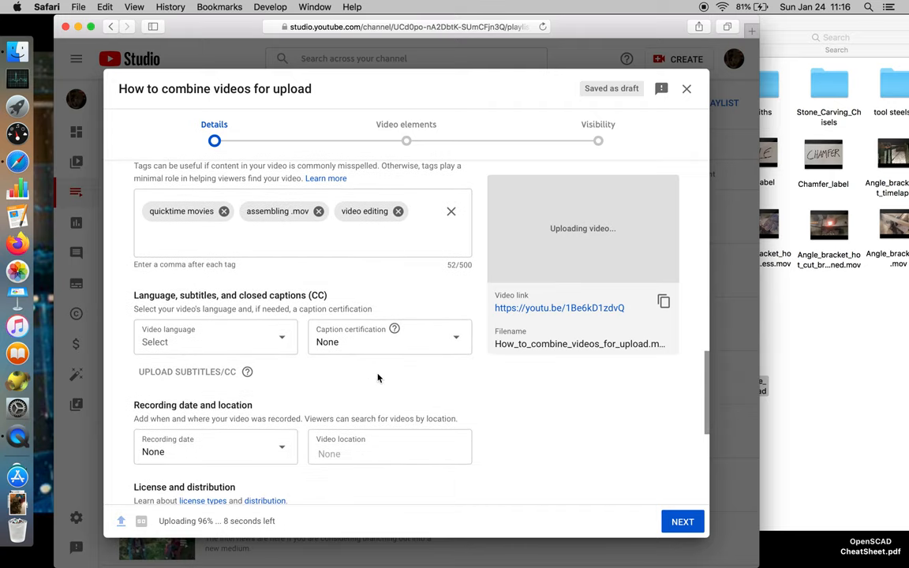
{"action": "scroll", "scroll_direction": "down", "scroll_amount": 3}
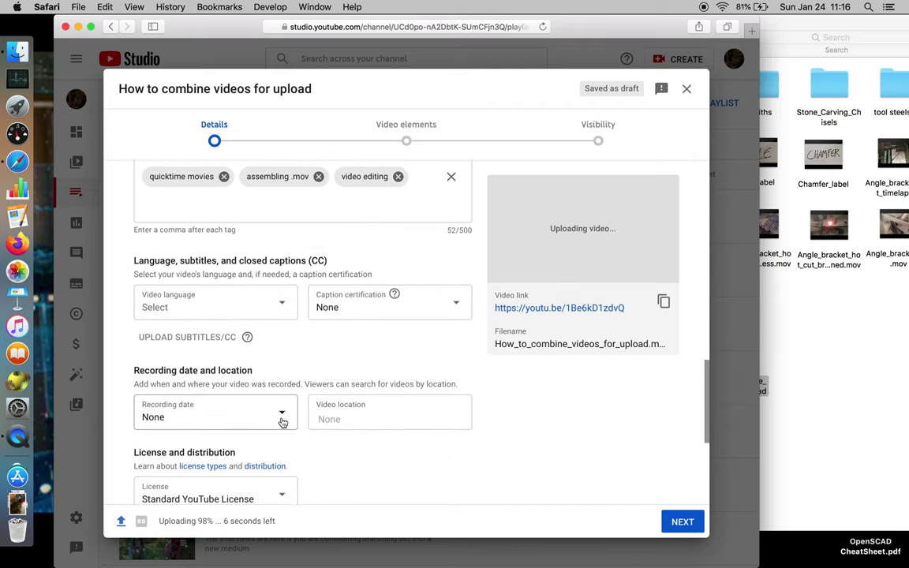
{"action": "scroll", "scroll_direction": "down", "scroll_amount": 3}
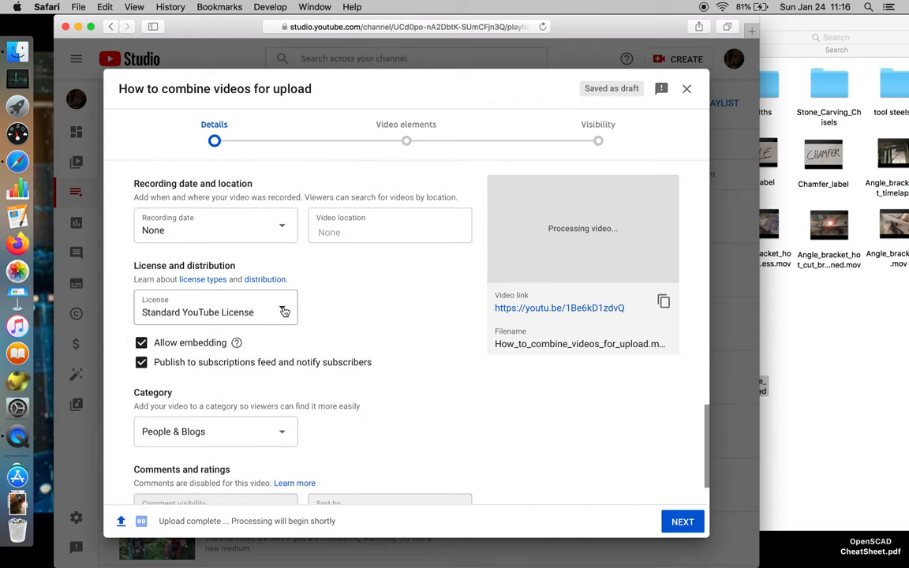
Choose Creative Commons licensing, hide like/dislike counts, and turn off subscriber notifications.
{"action": "left_click", "coordinate": [215, 307]}
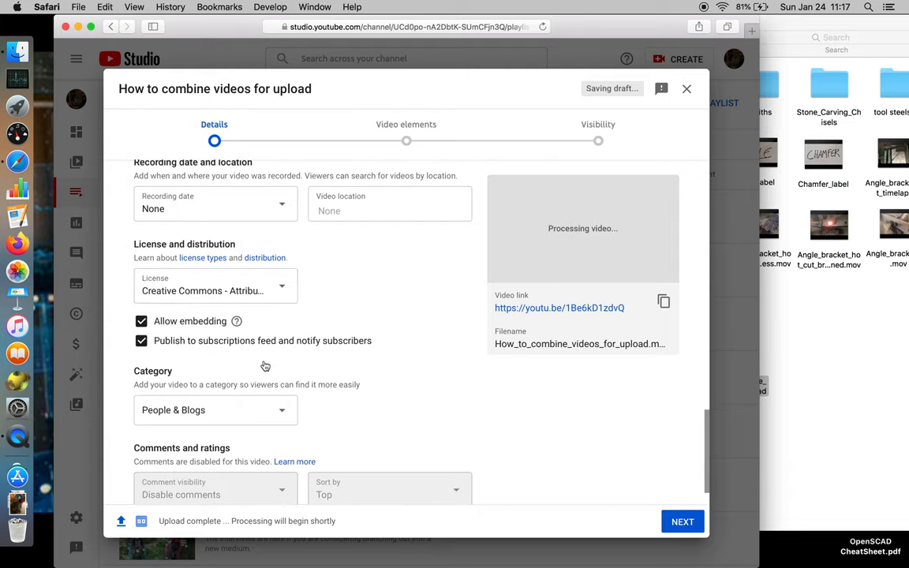
{"action": "scroll", "scroll_direction": "down", "scroll_amount": 3}
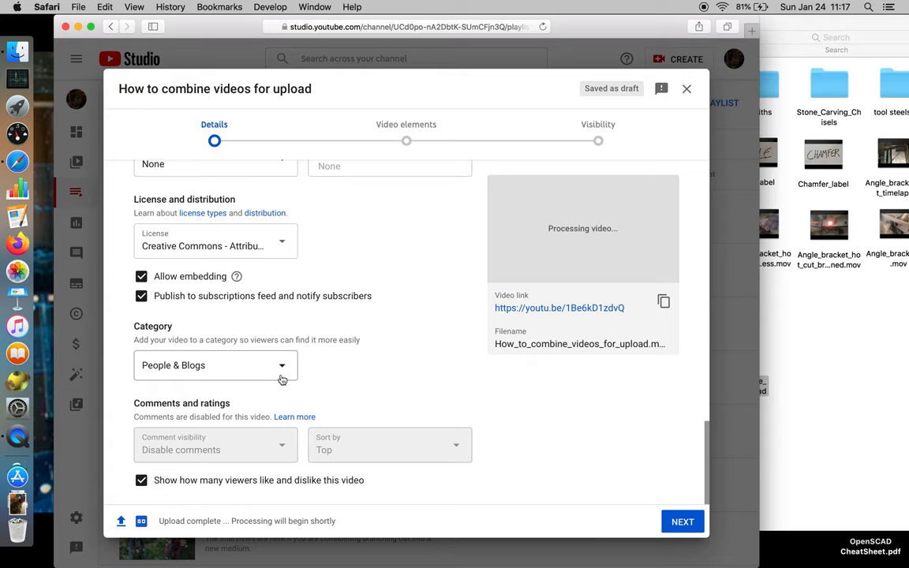
{"action": "left_click", "coordinate": [141, 480]}
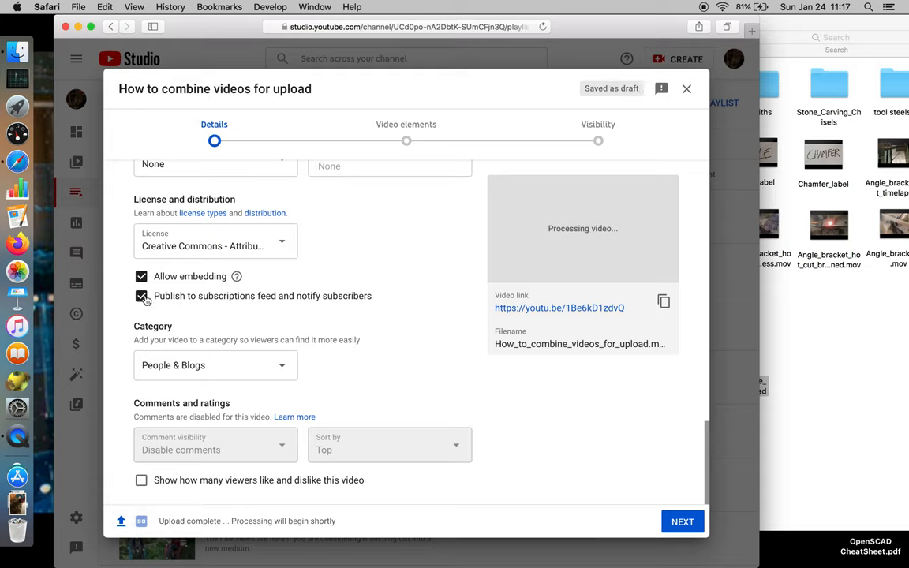
{"action": "left_click", "coordinate": [141, 296]}
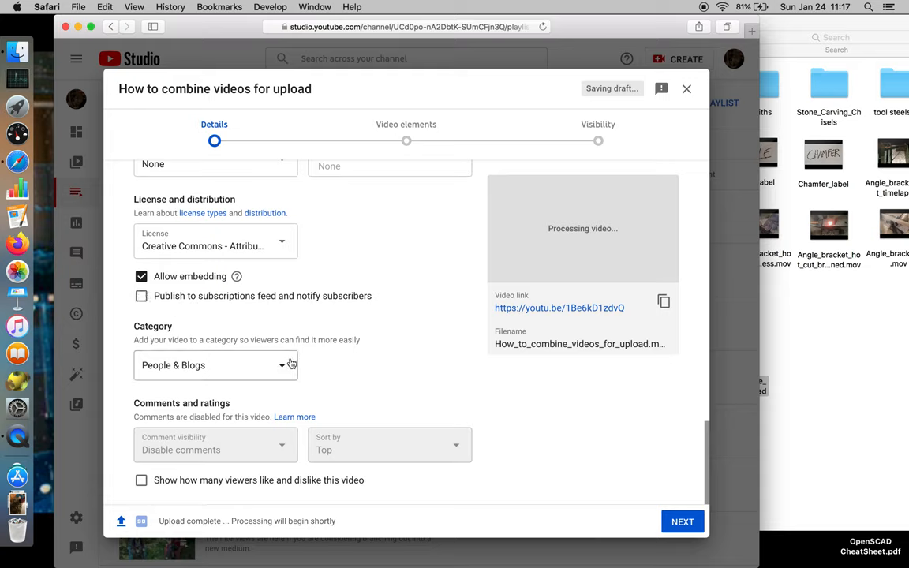
{"action": "left_click", "coordinate": [215, 366]}
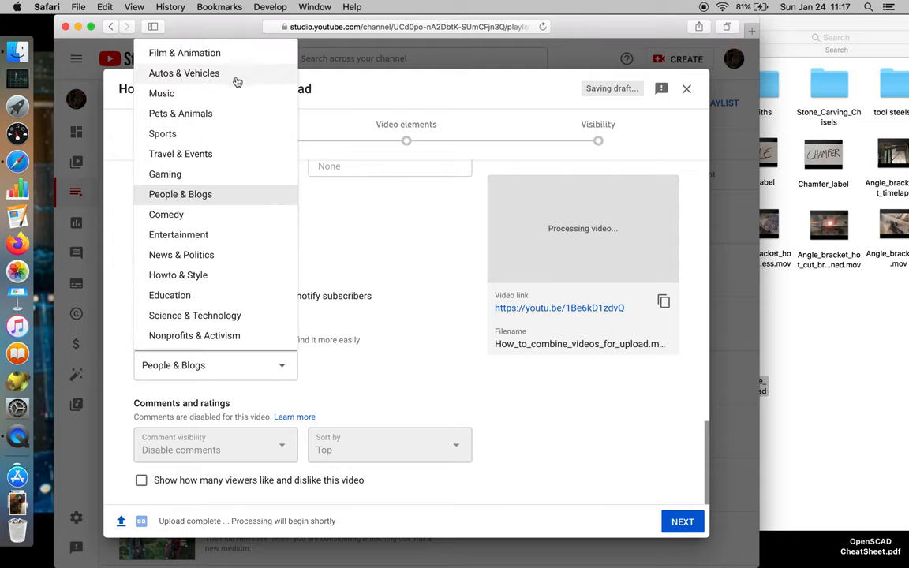
{"action": "mouse_move", "coordinate": [233, 95]}
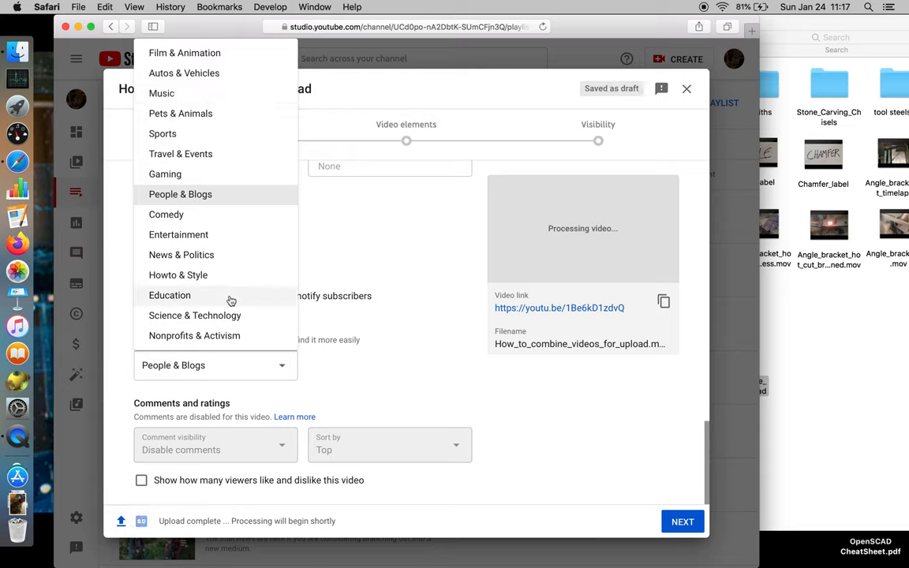
{"action": "mouse_move", "coordinate": [235, 274]}
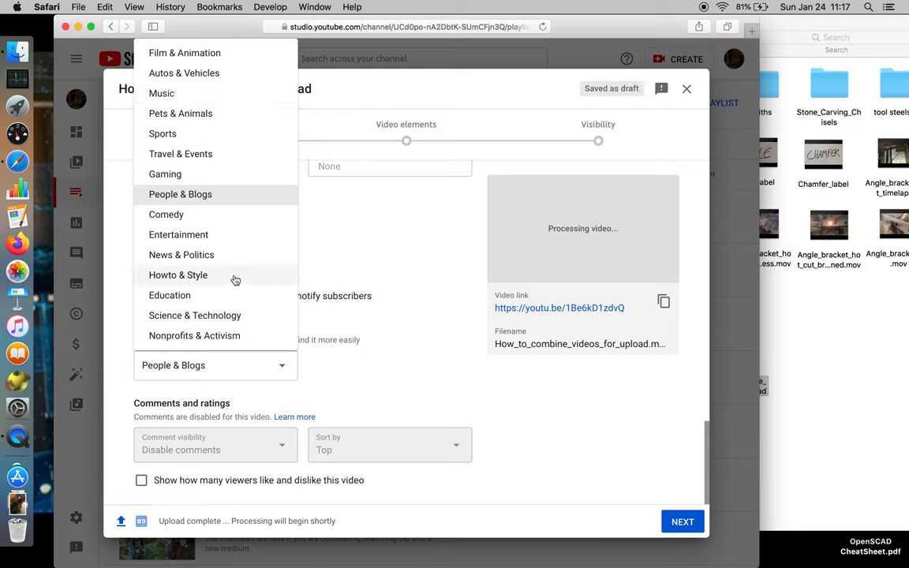
{"action": "mouse_move", "coordinate": [228, 295]}
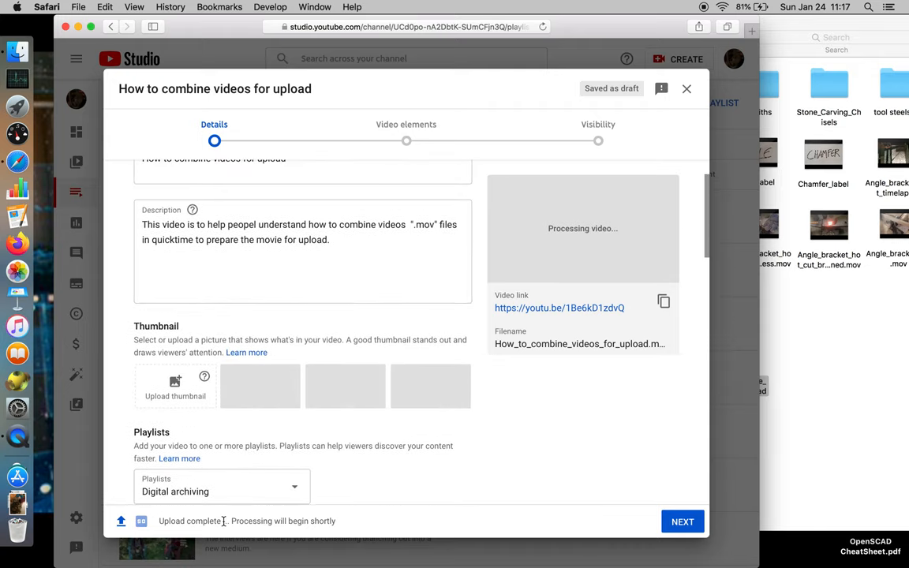
{"action": "mouse_move", "coordinate": [296, 390]}
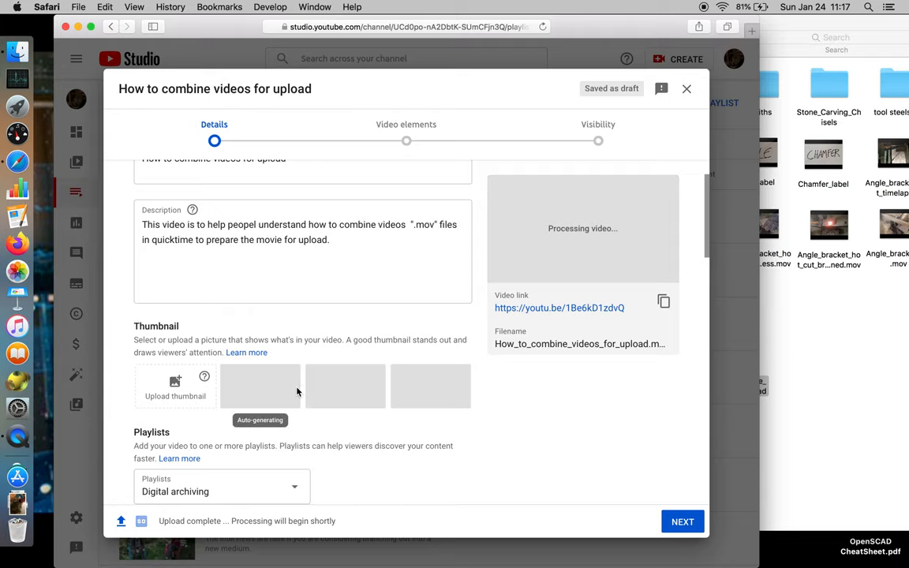
{"action": "mouse_move", "coordinate": [533, 260]}
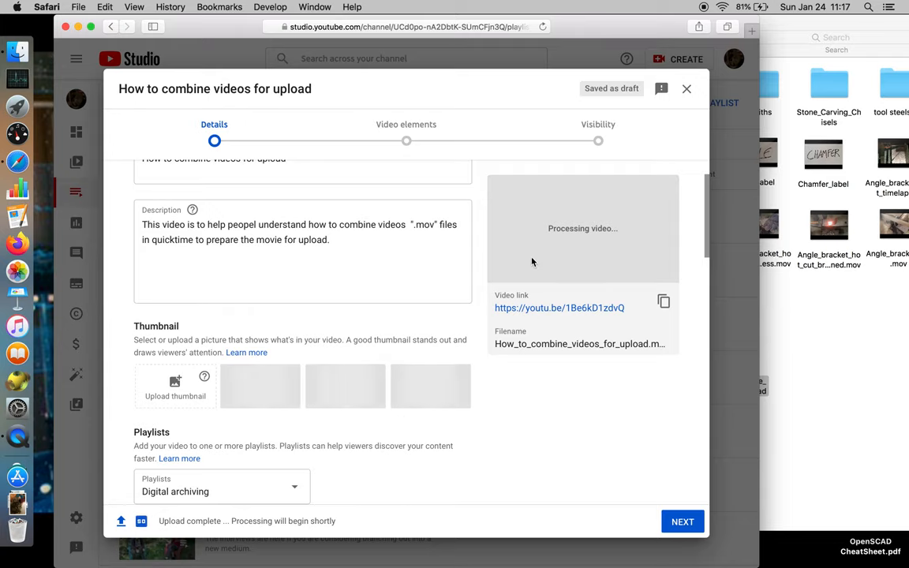
{"action": "scroll", "scroll_direction": "down", "scroll_amount": 3}
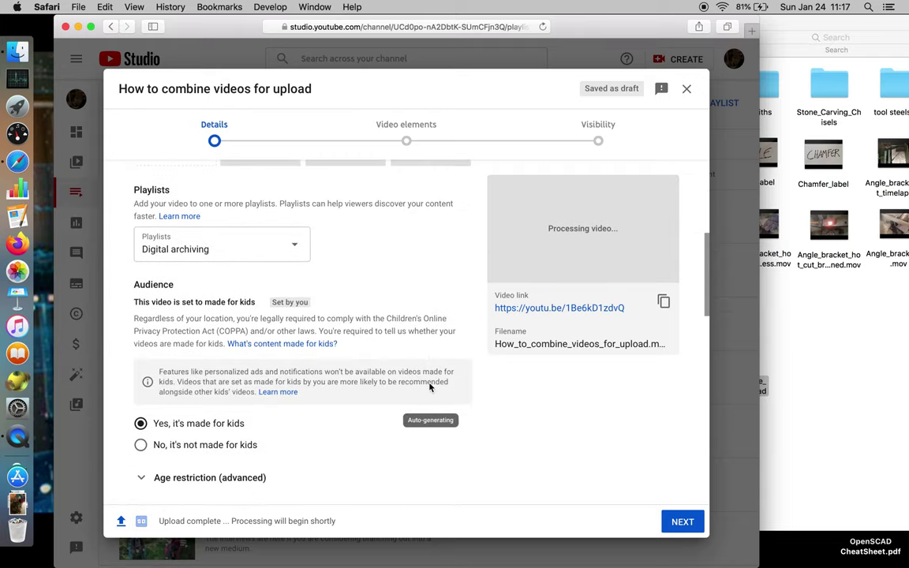
{"action": "scroll", "scroll_direction": "down", "scroll_amount": 3}
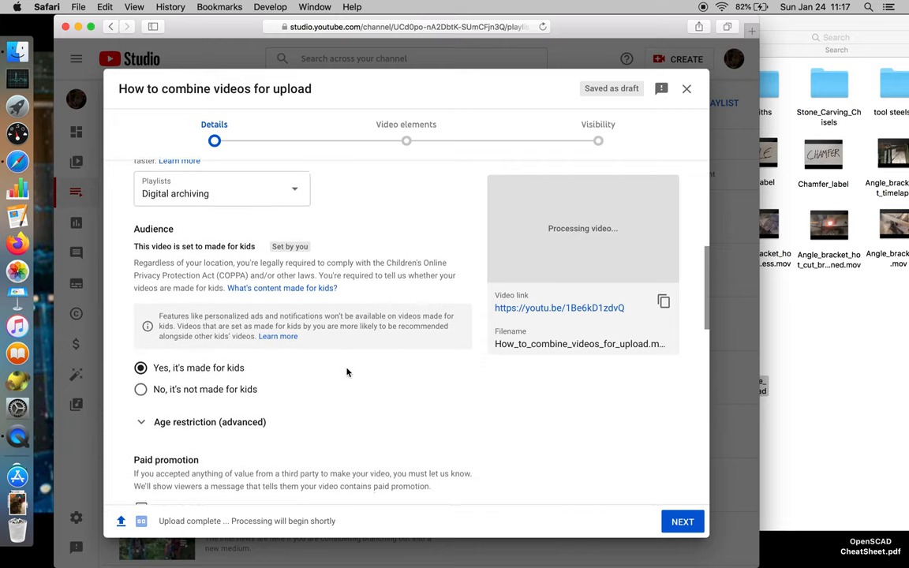
{"action": "scroll", "scroll_direction": "down", "scroll_amount": 3}
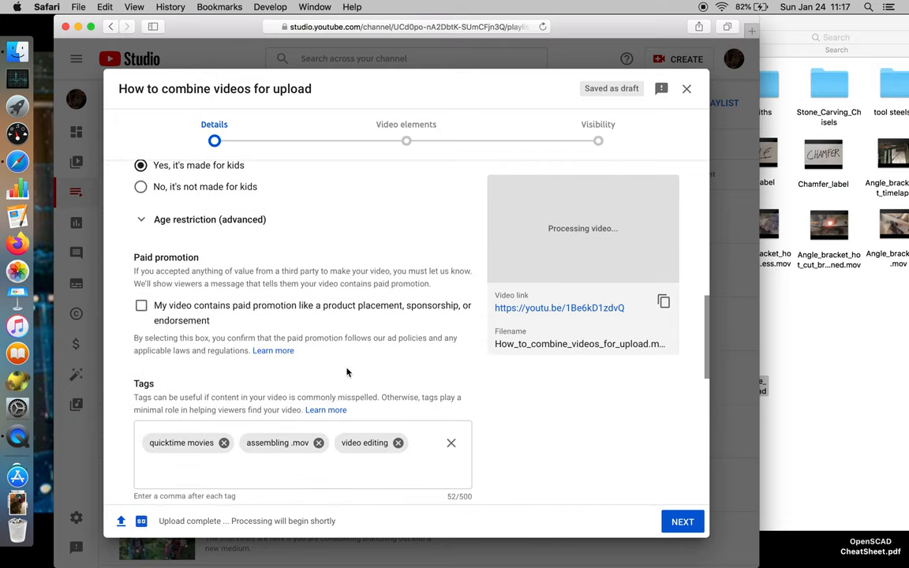
{"action": "scroll", "scroll_direction": "down", "scroll_amount": 3}
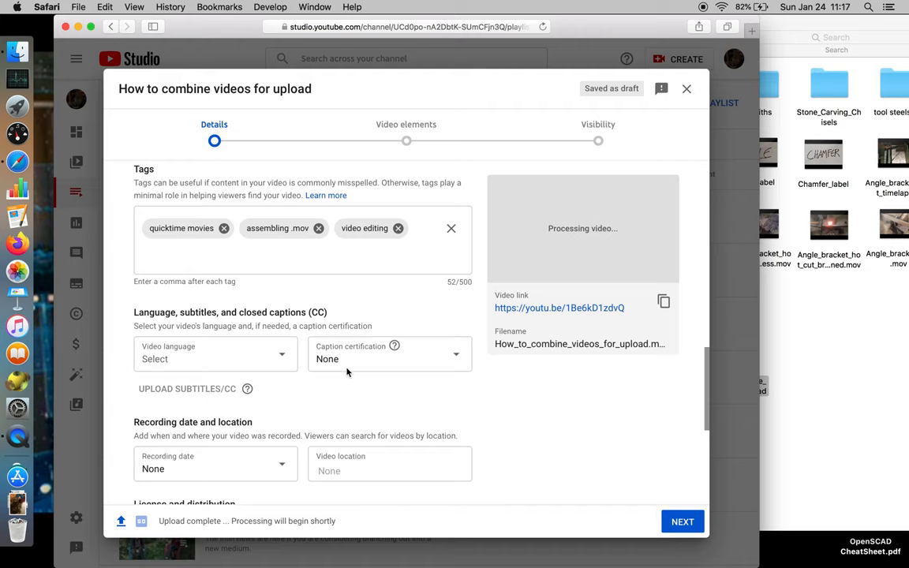
{"action": "scroll", "scroll_direction": "down", "scroll_amount": 3}
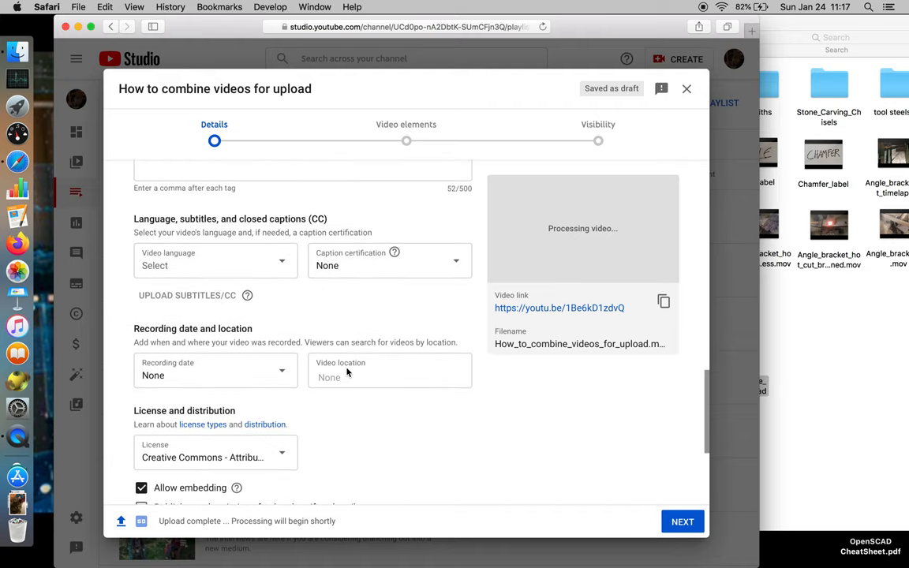
{"action": "scroll", "scroll_direction": "down", "scroll_amount": 3}
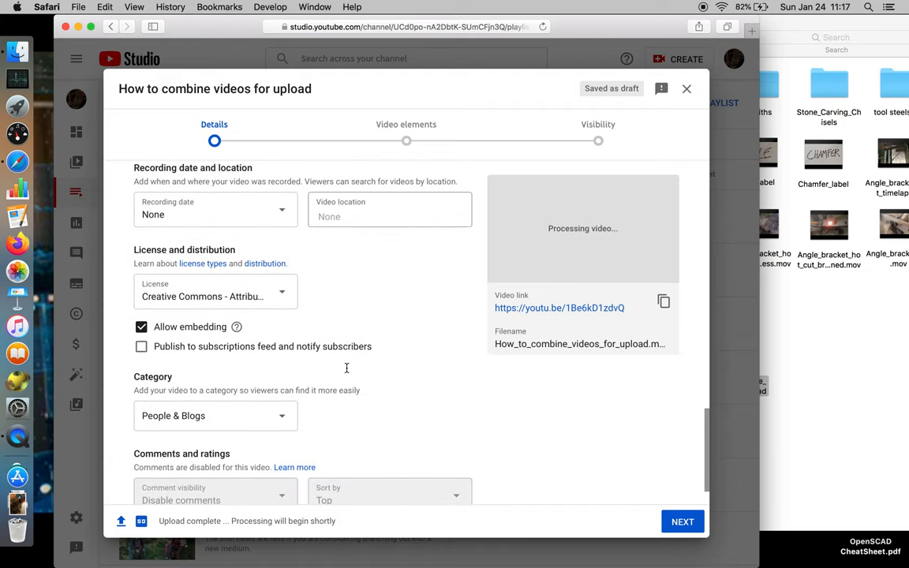
{"action": "scroll", "scroll_direction": "down", "scroll_amount": 3}
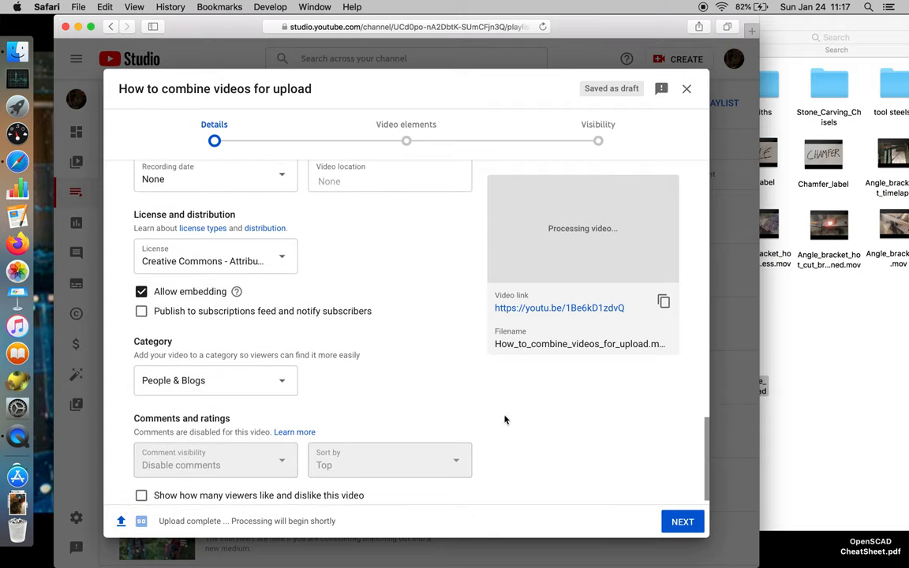
Skip past Video elements to the Visibility step and choose Public.
{"action": "left_click", "coordinate": [683, 522]}
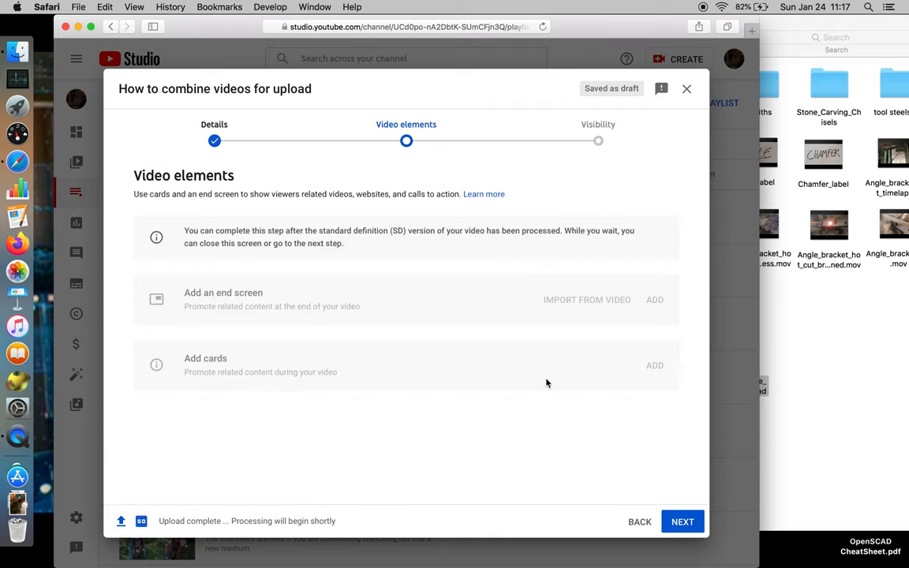
{"action": "mouse_move", "coordinate": [474, 329]}
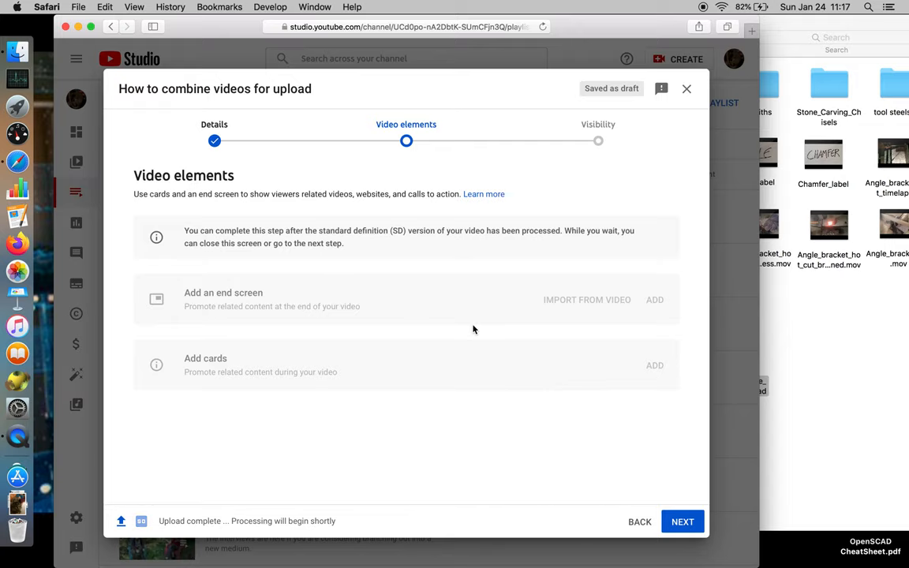
{"action": "left_click", "coordinate": [683, 521]}
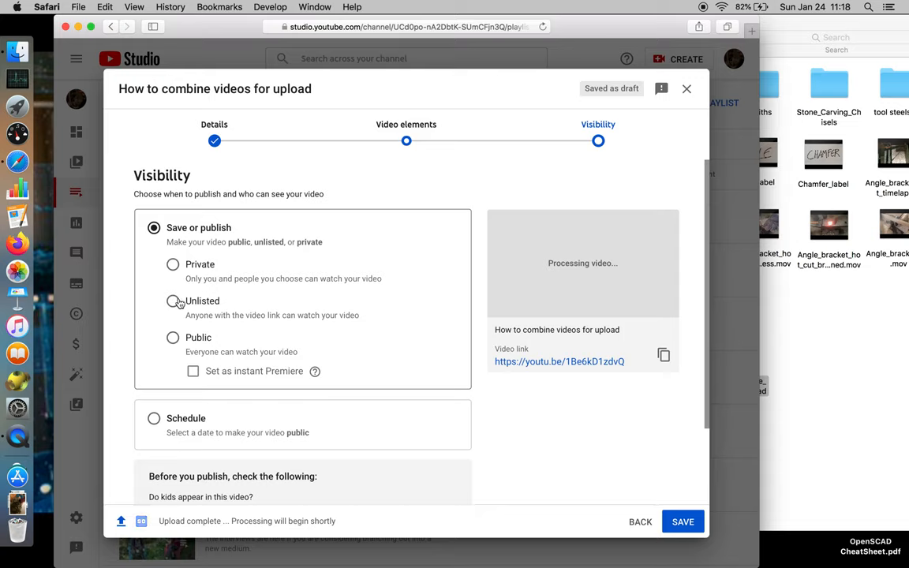
{"action": "left_click", "coordinate": [172, 337]}
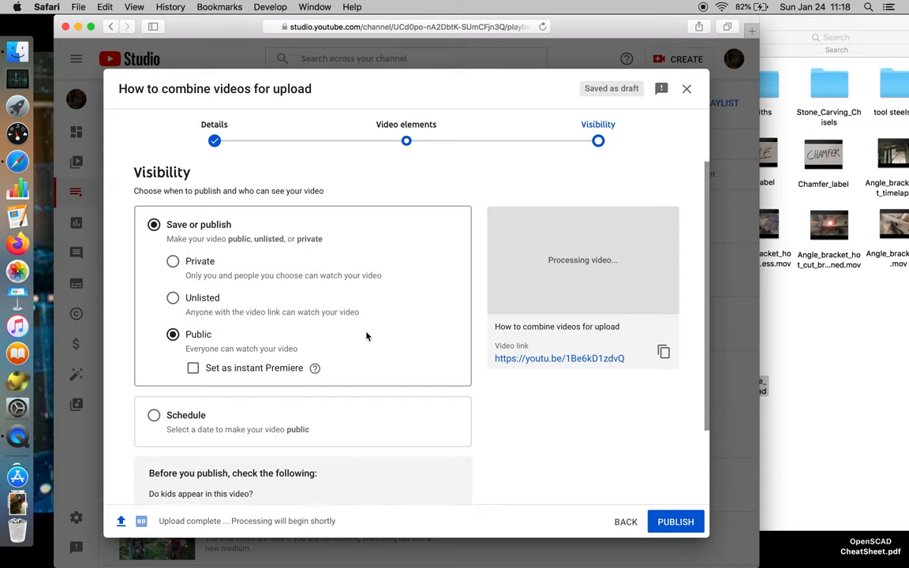
{"action": "scroll", "scroll_direction": "down", "scroll_amount": 3}
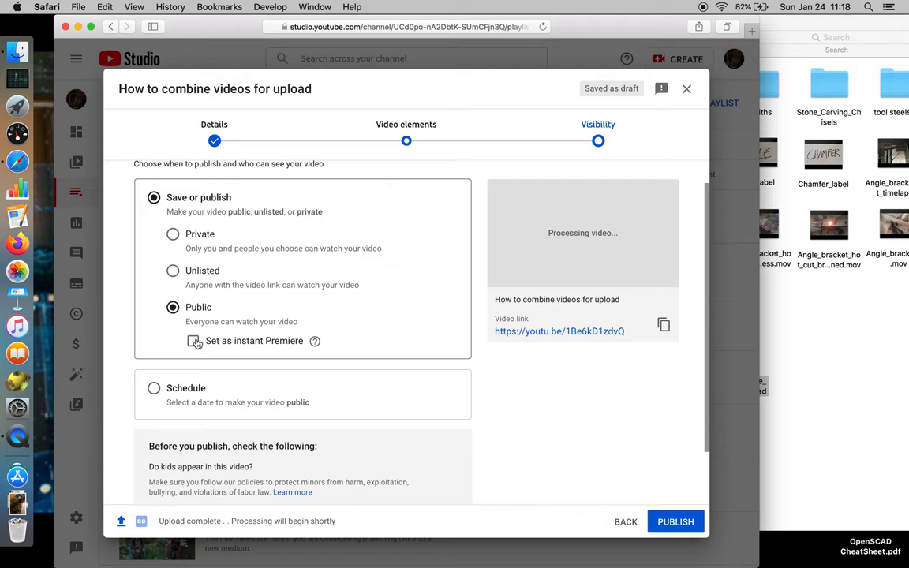
{"action": "scroll", "scroll_direction": "down", "scroll_amount": 3}
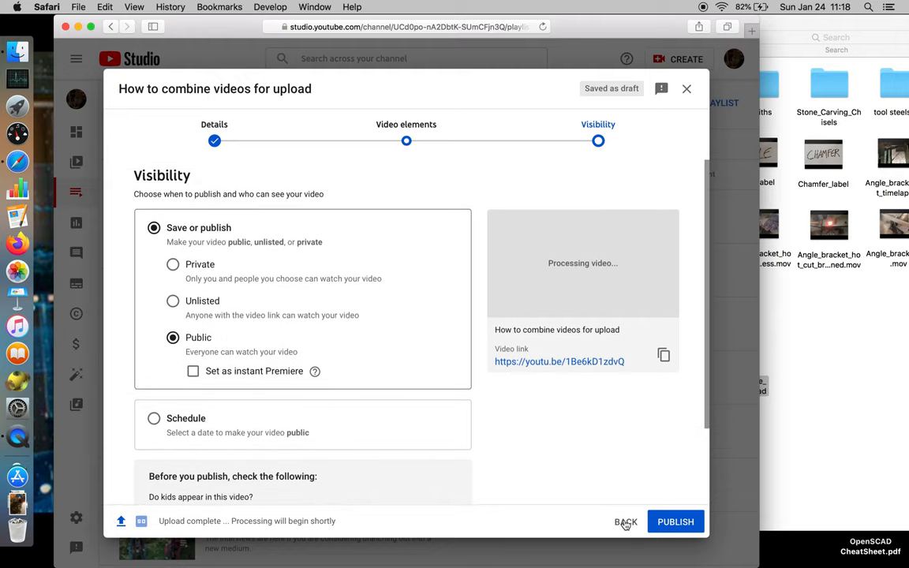
Scroll the Details form down to the Video link, Digital archiving playlist and Audience sections.
{"action": "scroll", "scroll_direction": "down", "scroll_amount": 3}
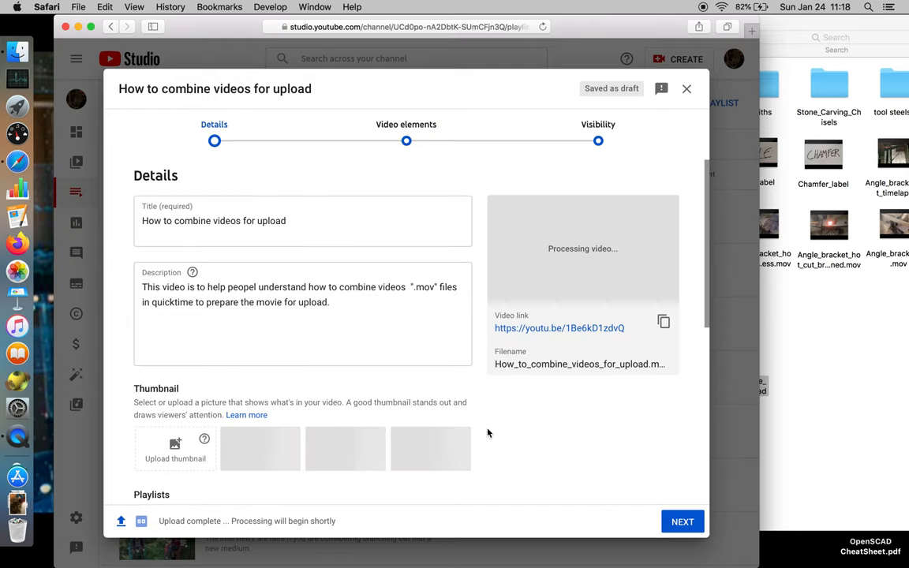
{"action": "scroll", "scroll_direction": "down", "scroll_amount": 3}
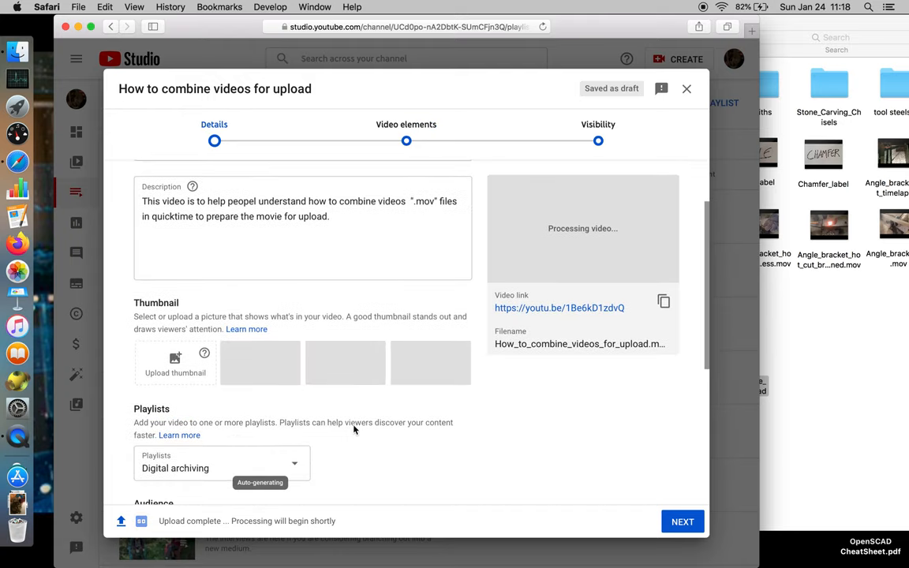
{"action": "scroll", "scroll_direction": "down", "scroll_amount": 3}
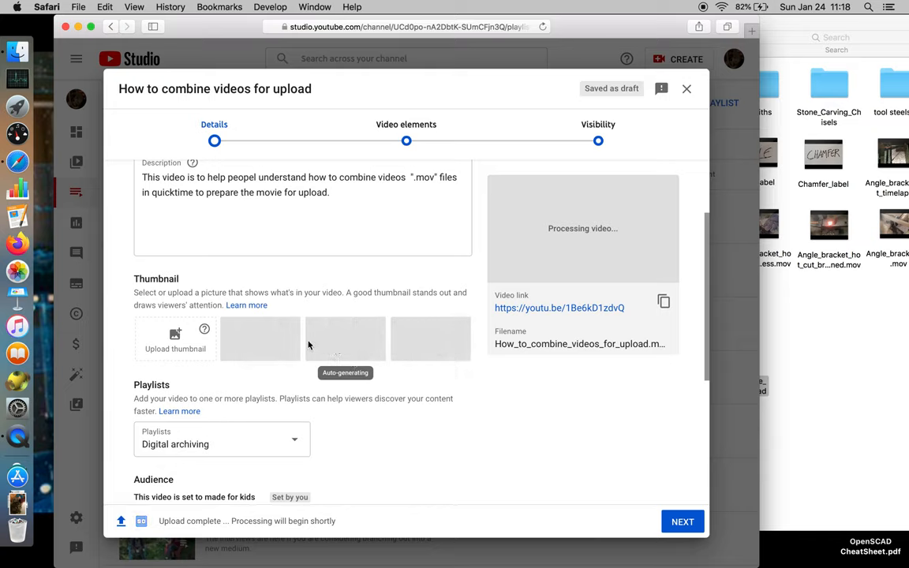
{"action": "scroll", "scroll_direction": "down", "scroll_amount": 3}
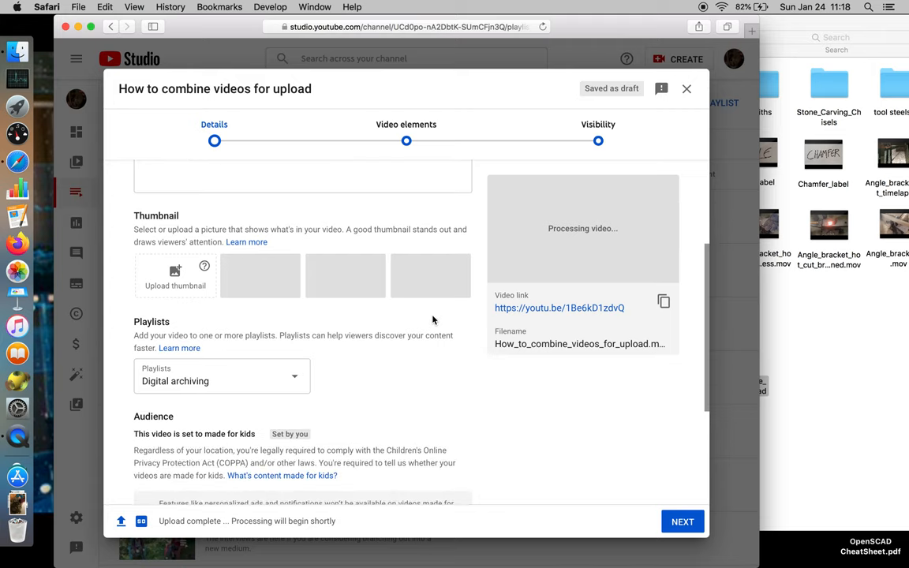
{"action": "scroll", "scroll_direction": "down", "scroll_amount": 3}
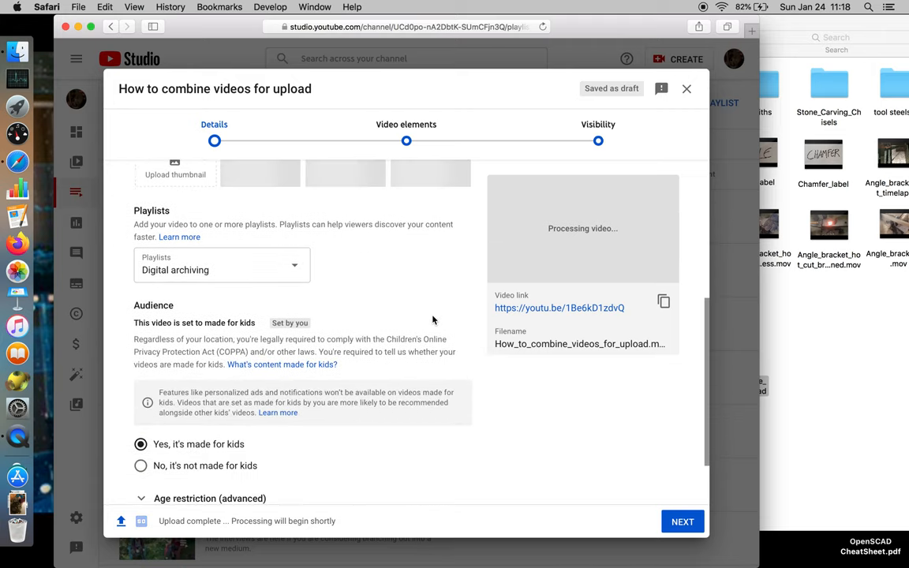
{"action": "scroll", "scroll_direction": "down", "scroll_amount": 3}
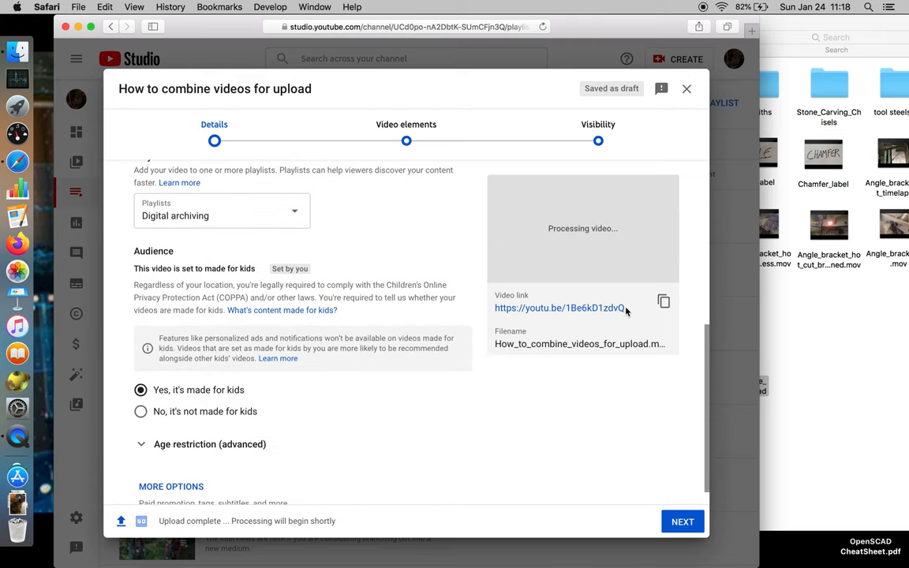
{"action": "double_click", "coordinate": [556, 307]}
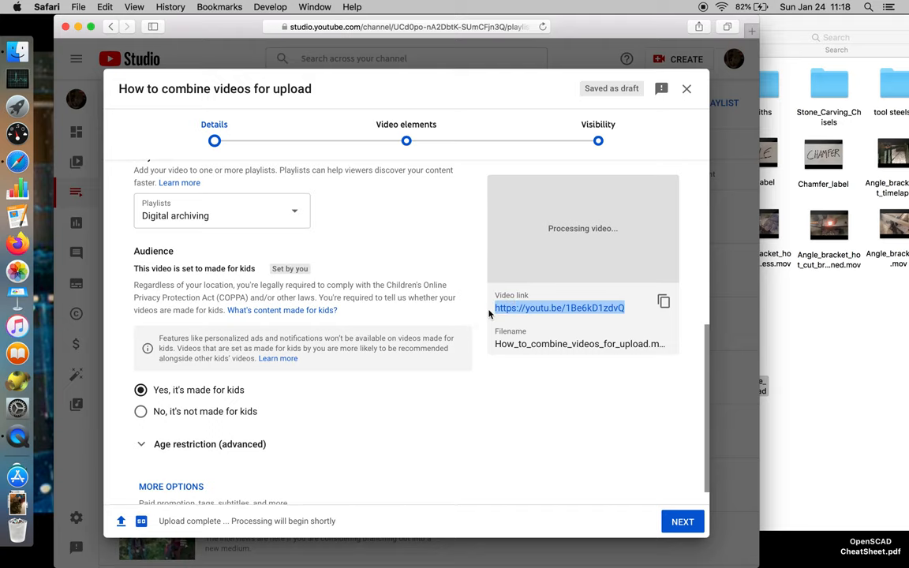
{"action": "mouse_move", "coordinate": [17, 478]}
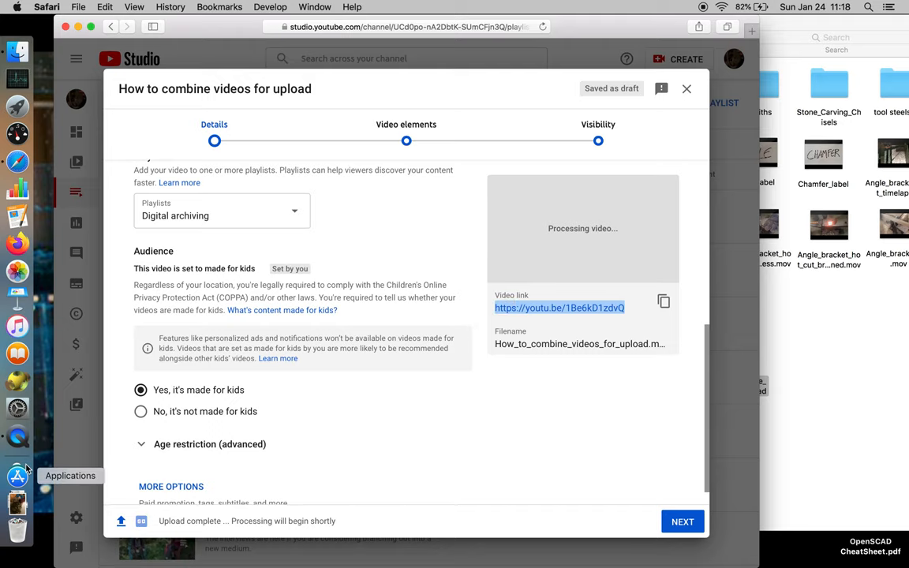
{"action": "left_click", "coordinate": [17, 476]}
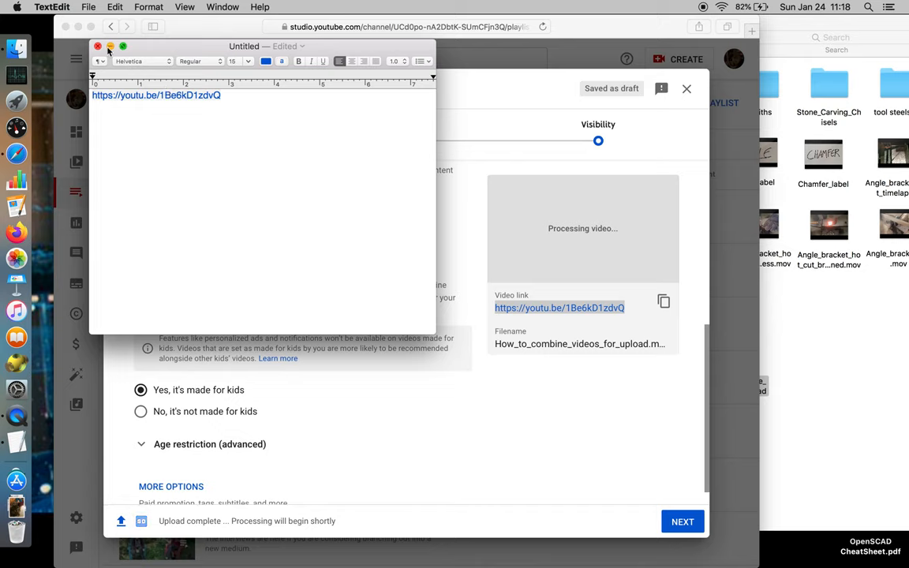
{"action": "left_click", "coordinate": [98, 46]}
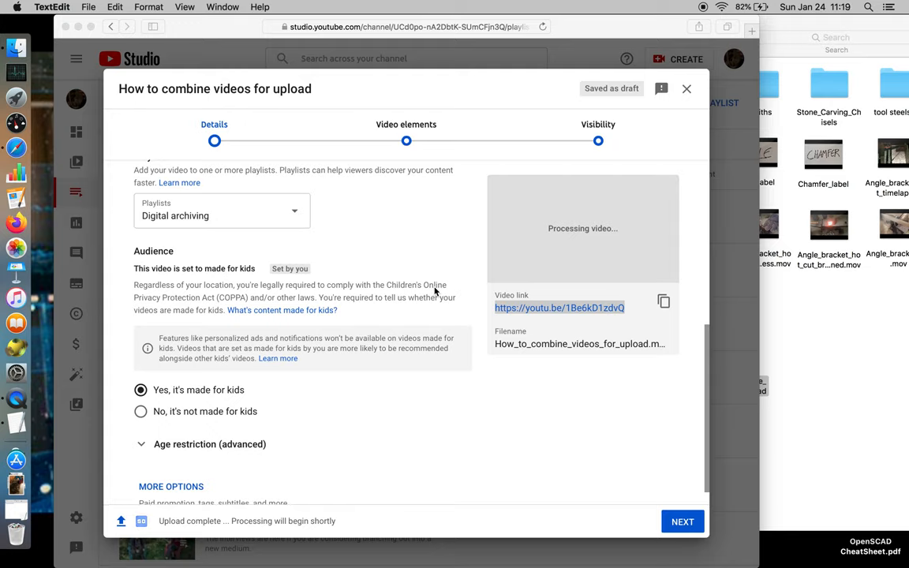
{"action": "scroll", "scroll_direction": "down", "scroll_amount": 3}
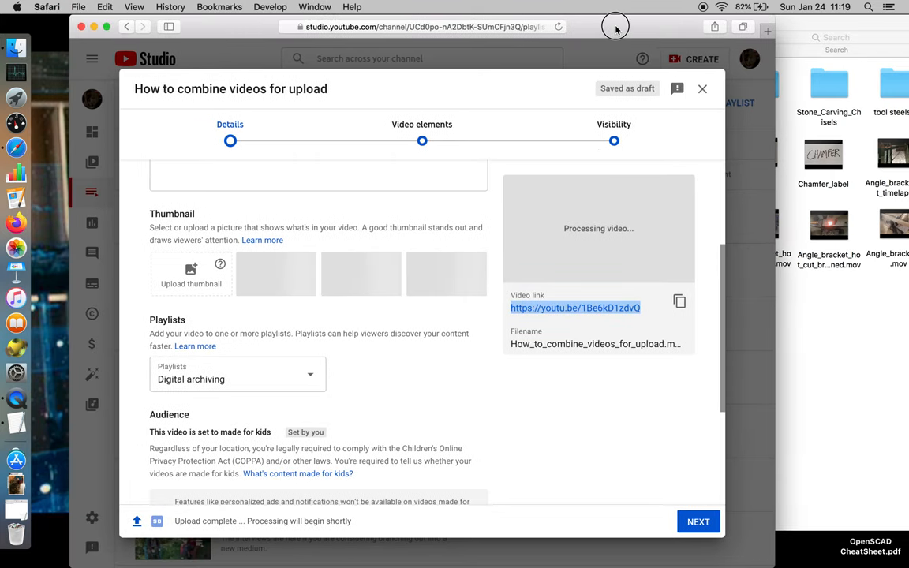
{"action": "mouse_move", "coordinate": [396, 236]}
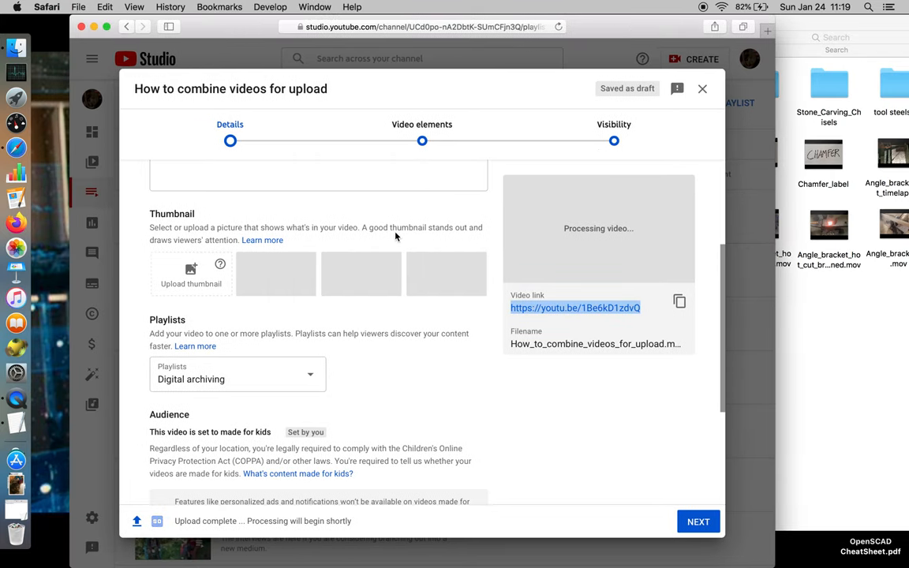
{"action": "mouse_move", "coordinate": [138, 110]}
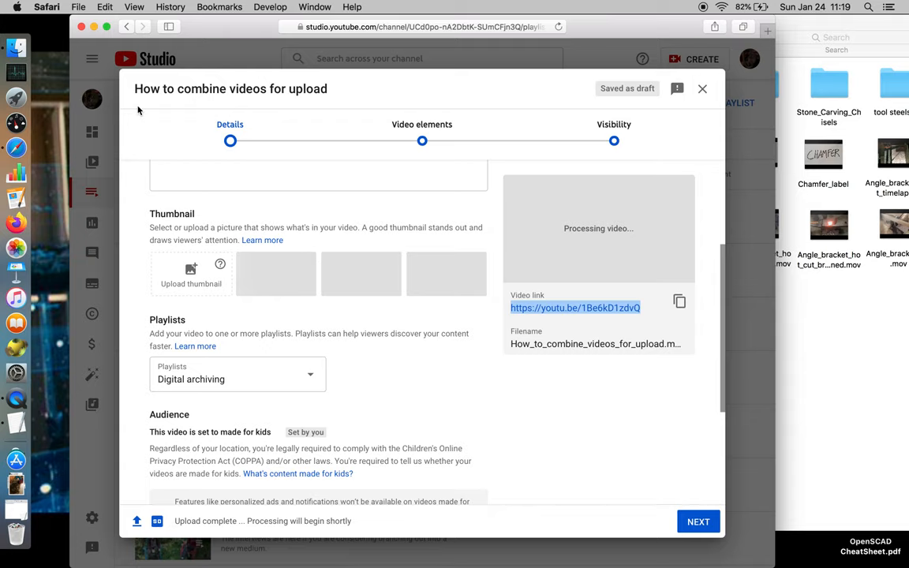
{"action": "mouse_move", "coordinate": [267, 152]}
{"action": "type", "text": "in quicktime to prepare the movie for upload."}
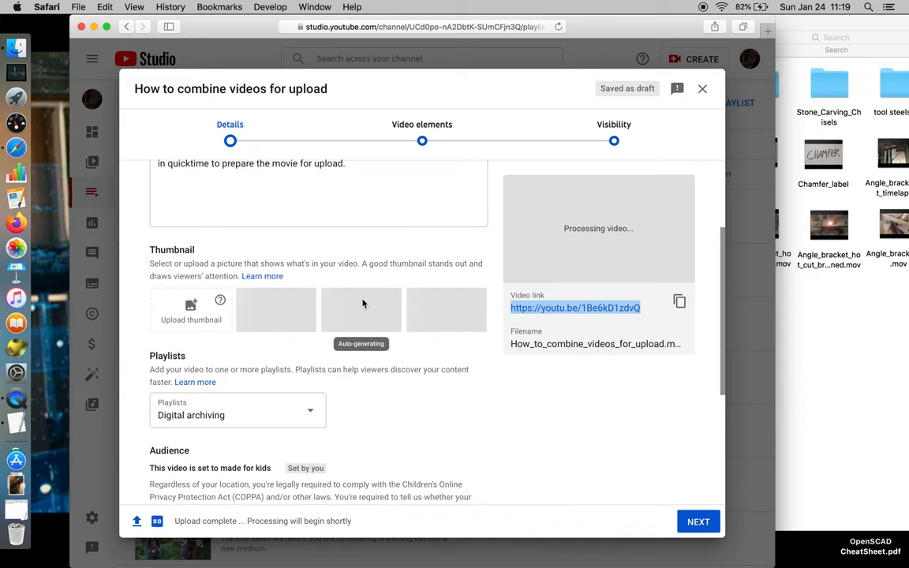
{"action": "mouse_move", "coordinate": [405, 287]}
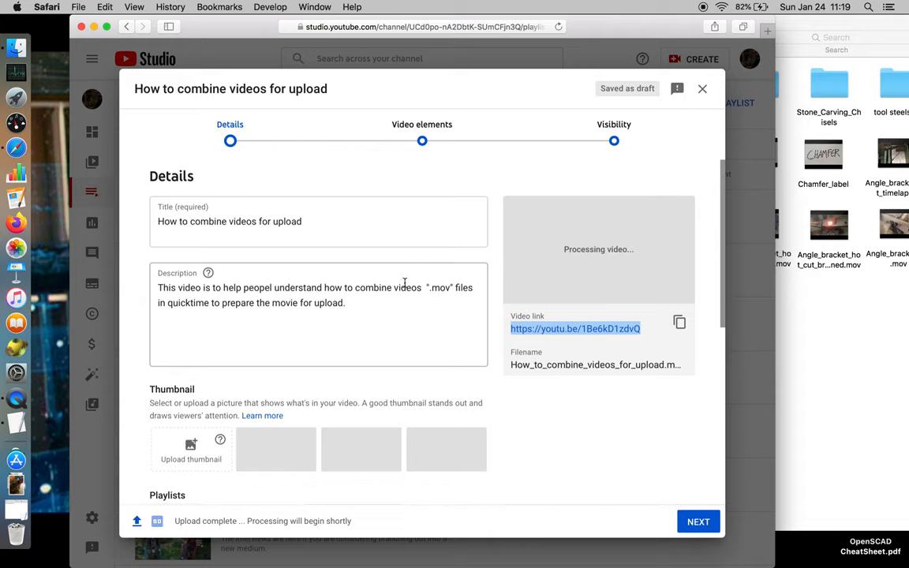
Advance through Video elements to Visibility and publish the video as Public.
{"action": "left_click", "coordinate": [699, 521]}
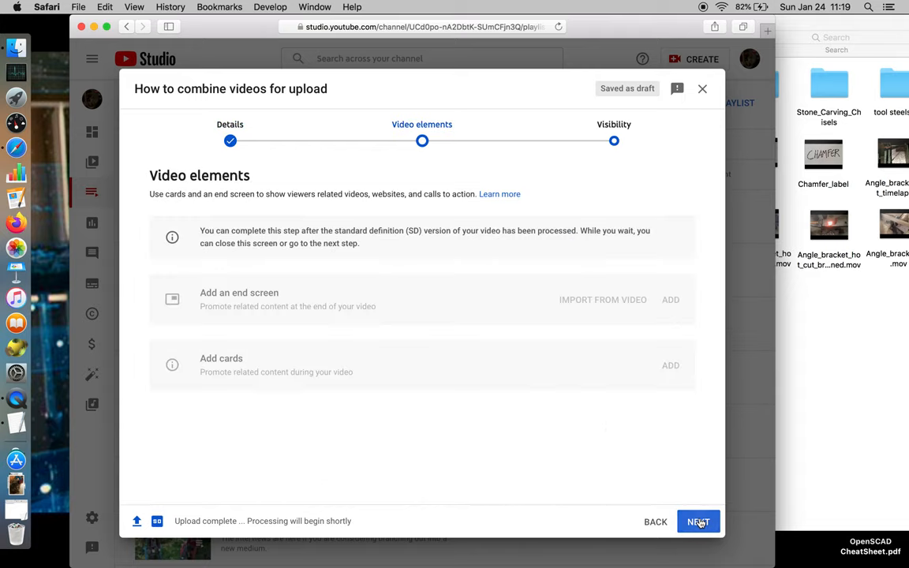
{"action": "left_click", "coordinate": [698, 521]}
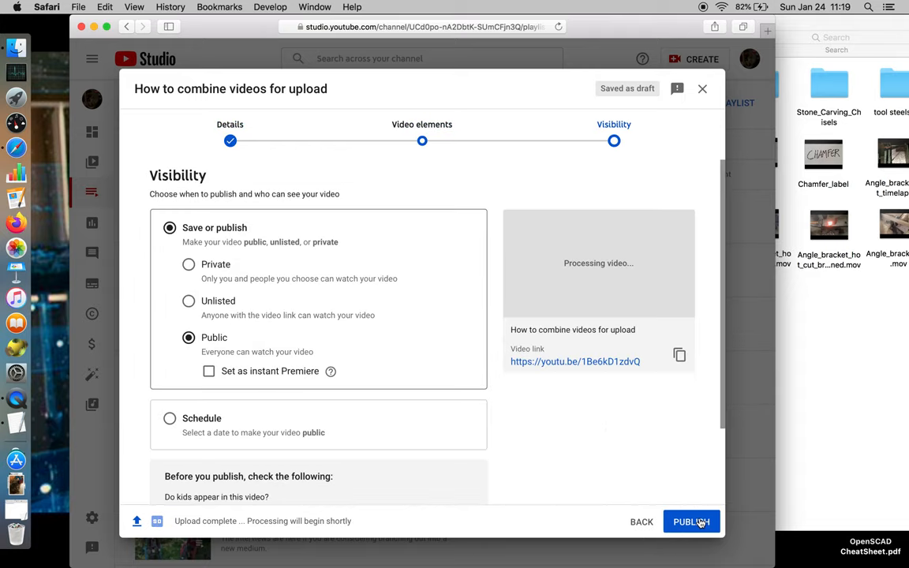
{"action": "scroll", "scroll_direction": "down", "scroll_amount": 3}
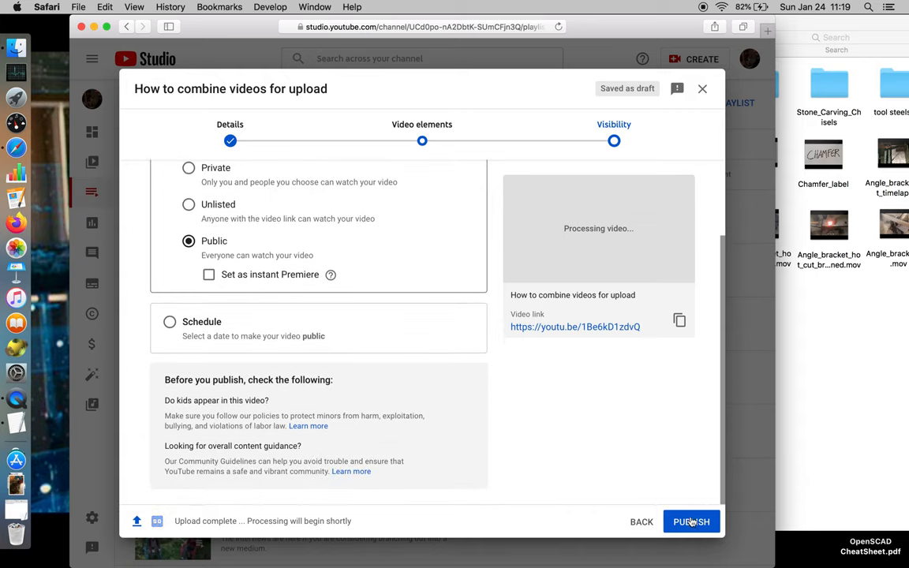
{"action": "left_click", "coordinate": [694, 522]}
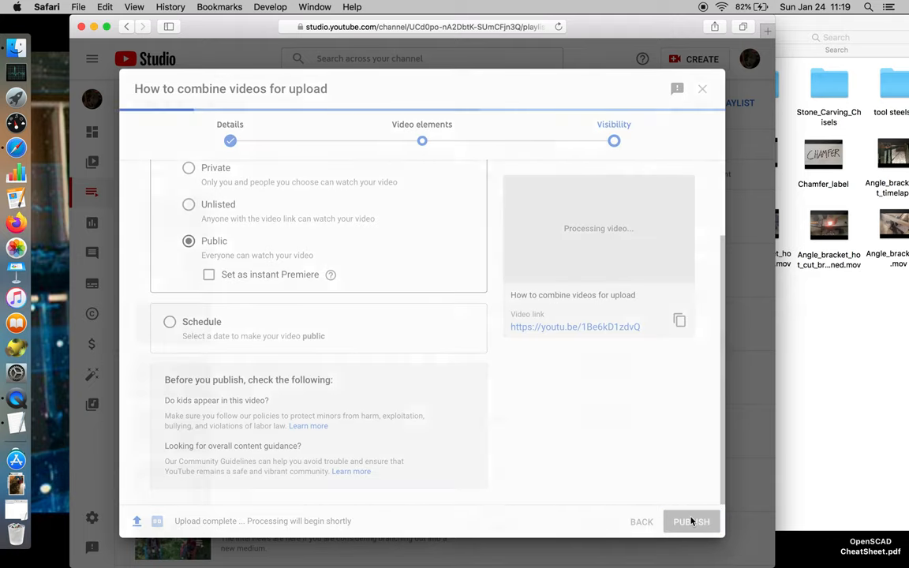
Dismiss the Video processing dialog, leaving the channel playlists page visible.
{"action": "left_click", "coordinate": [691, 522]}
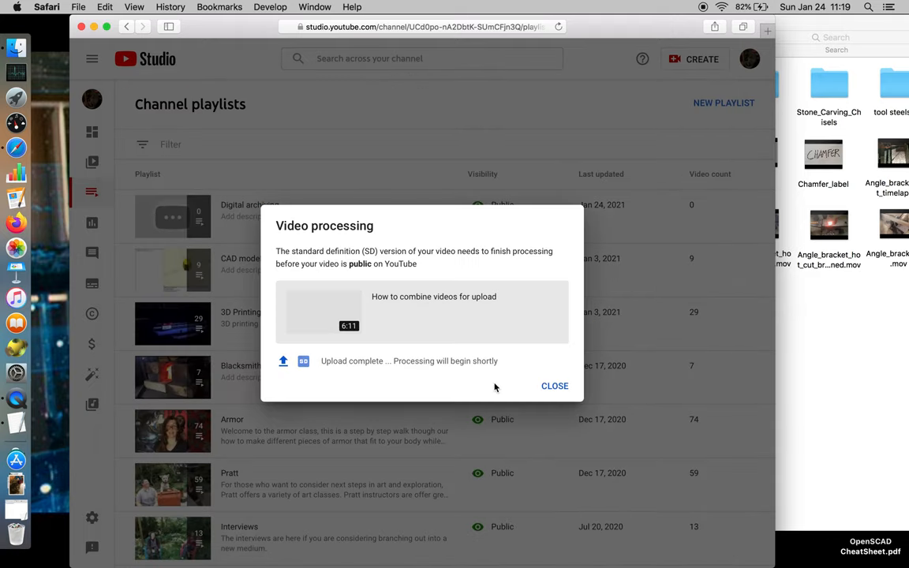
{"action": "mouse_move", "coordinate": [350, 363]}
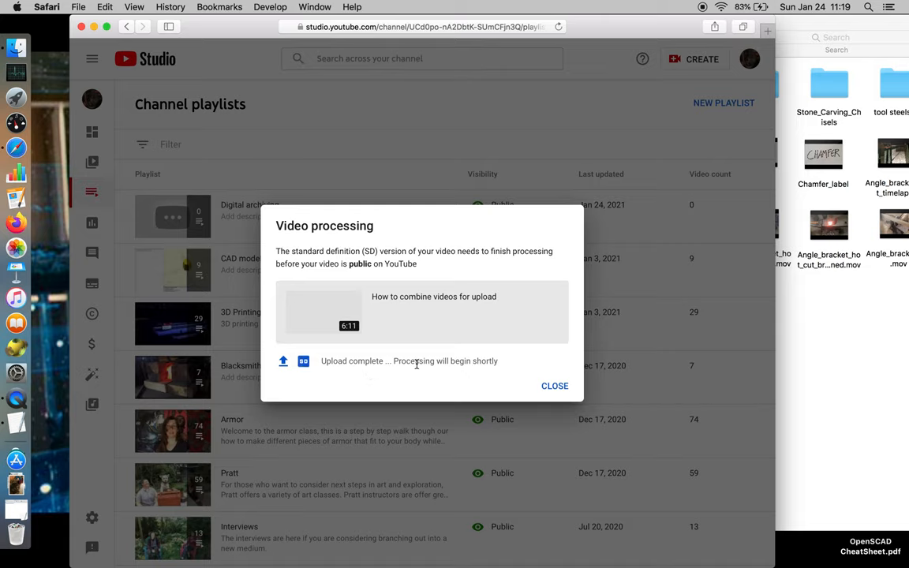
{"action": "mouse_move", "coordinate": [501, 363]}
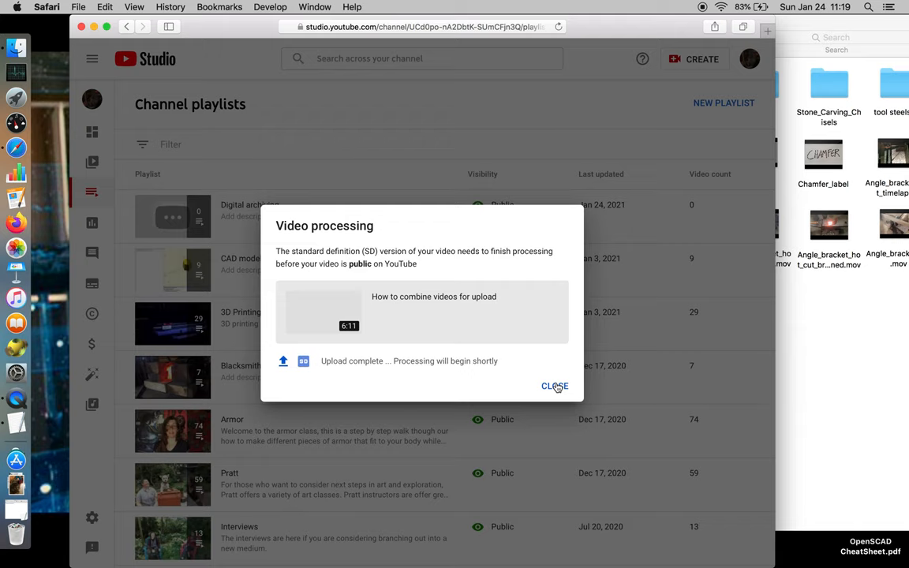
{"action": "left_click", "coordinate": [555, 386]}
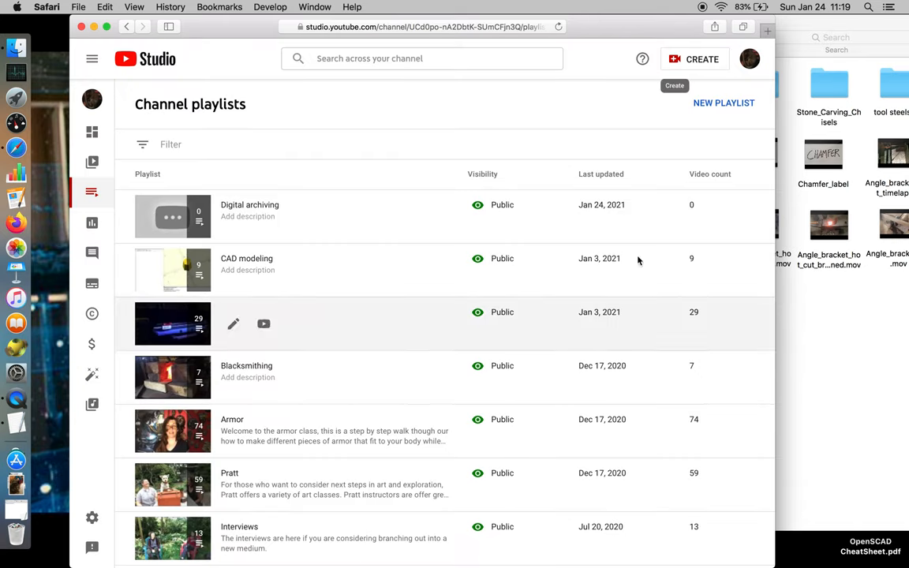